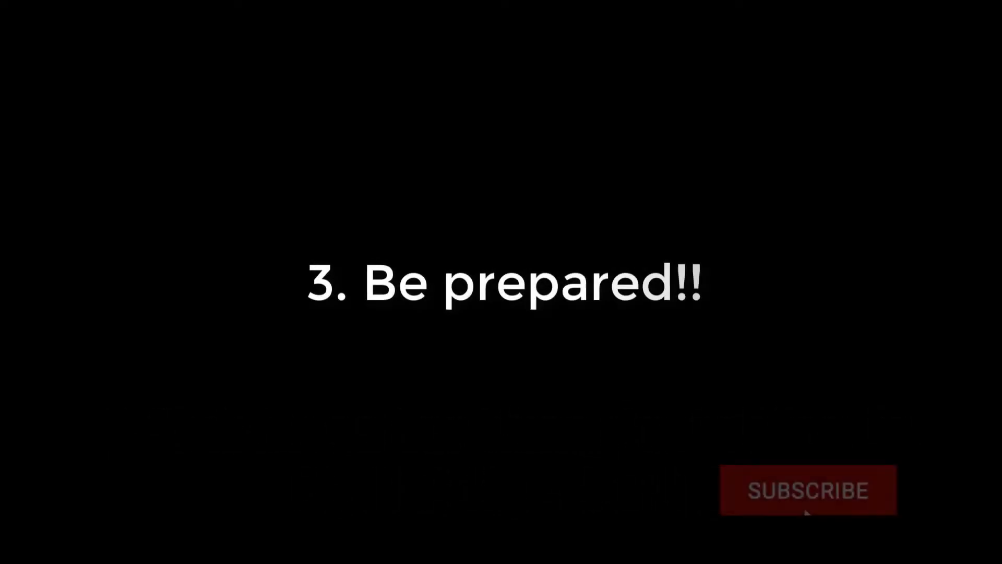
Open the ATE1 Perc 006 - 138 BPM loop from the Browser in Edison.
click(806, 491)
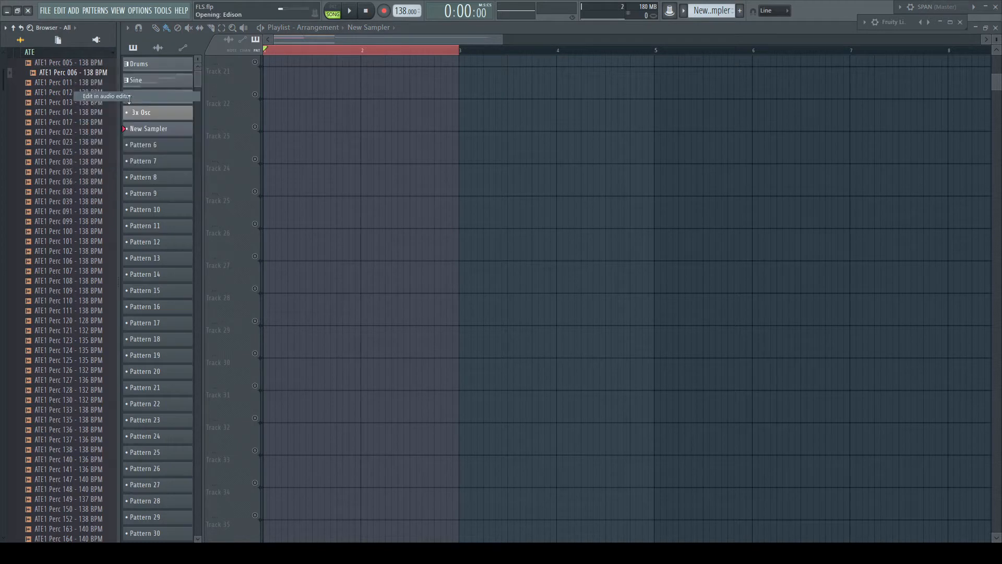
Set the loop's tempo to 138 BPM in Edison's Sample properties.
click(110, 96)
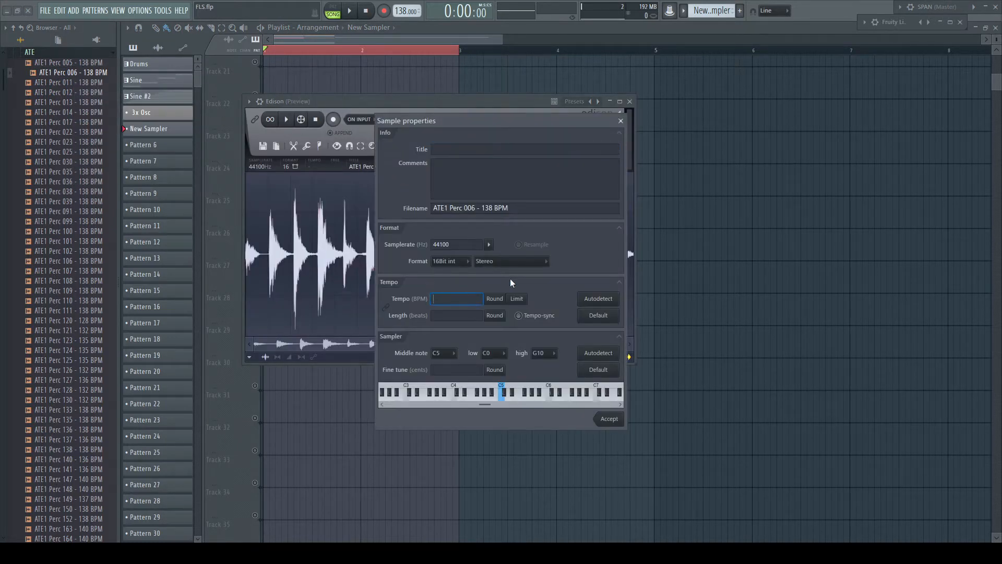
text(138)
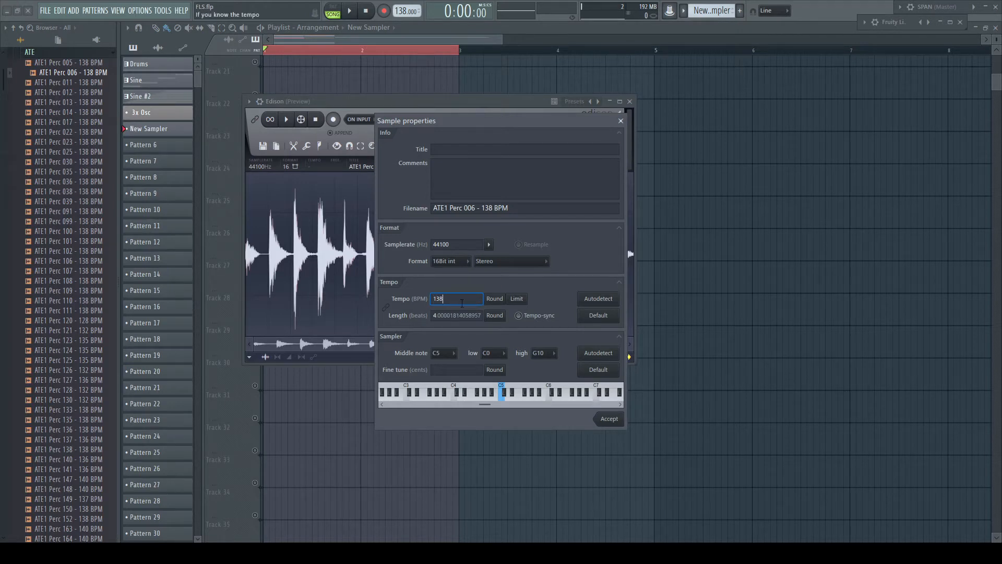
click(519, 315)
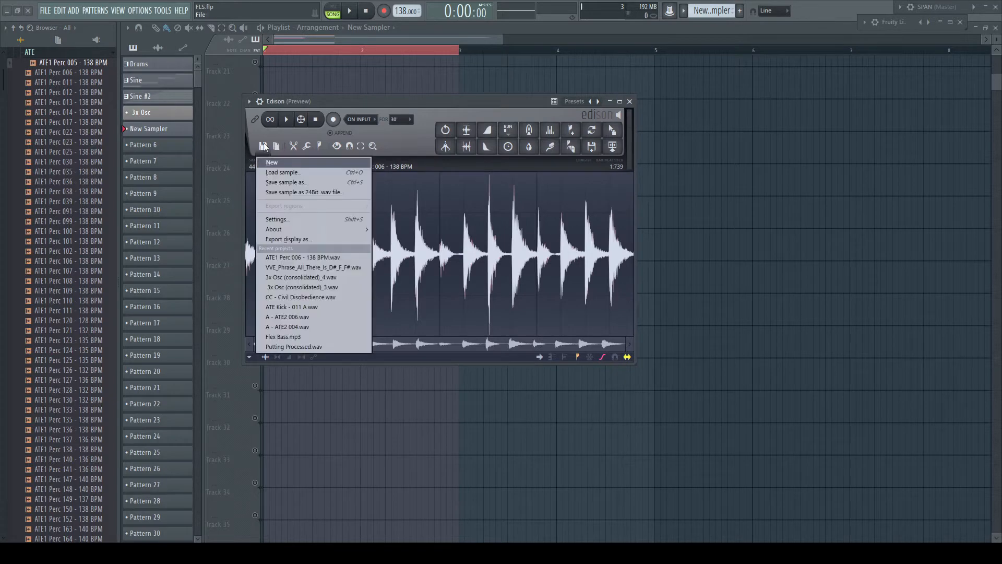
Save ATE1 Perc 006 as a new WAV file, close Edison, and start playback.
click(286, 183)
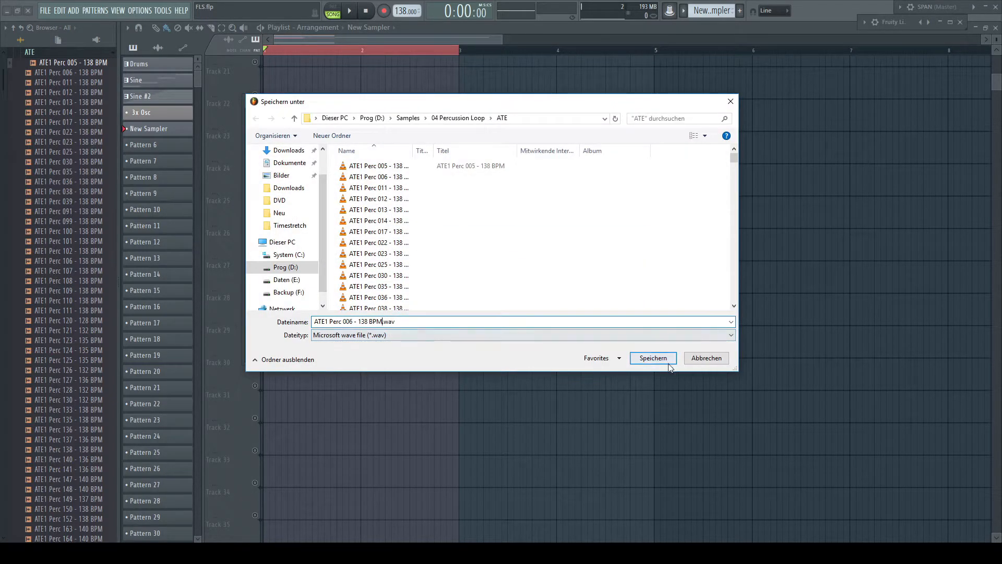
click(653, 357)
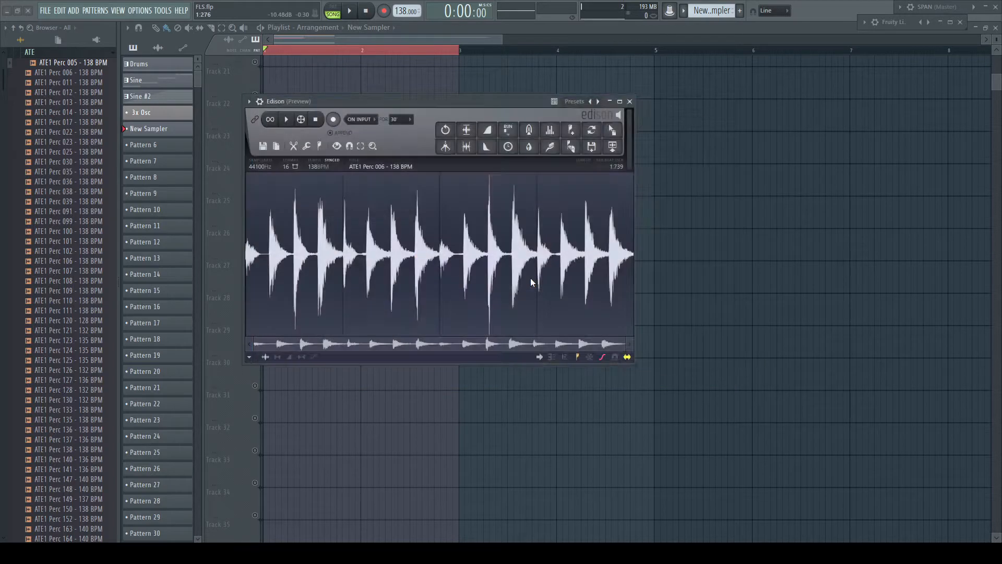
click(629, 101)
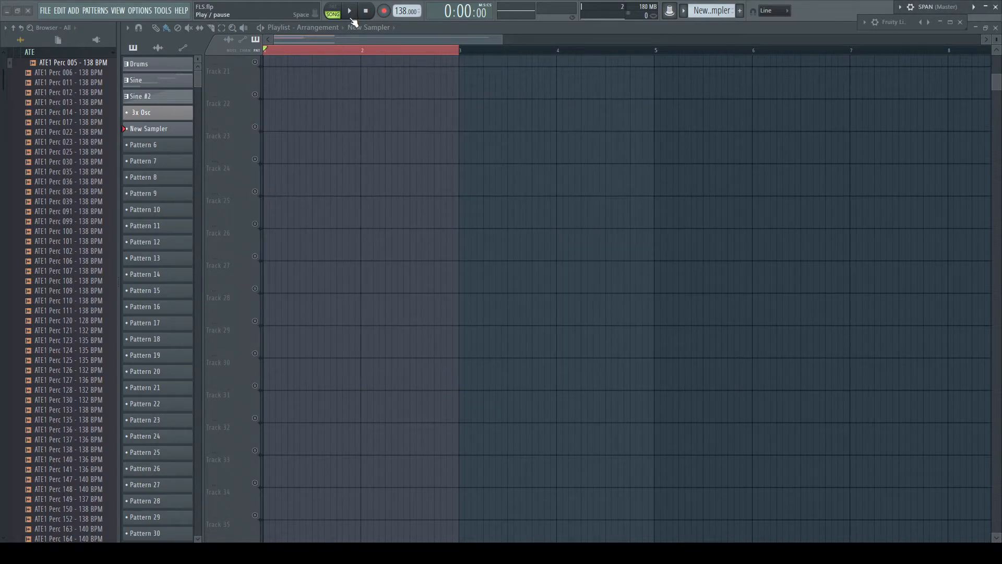
click(352, 11)
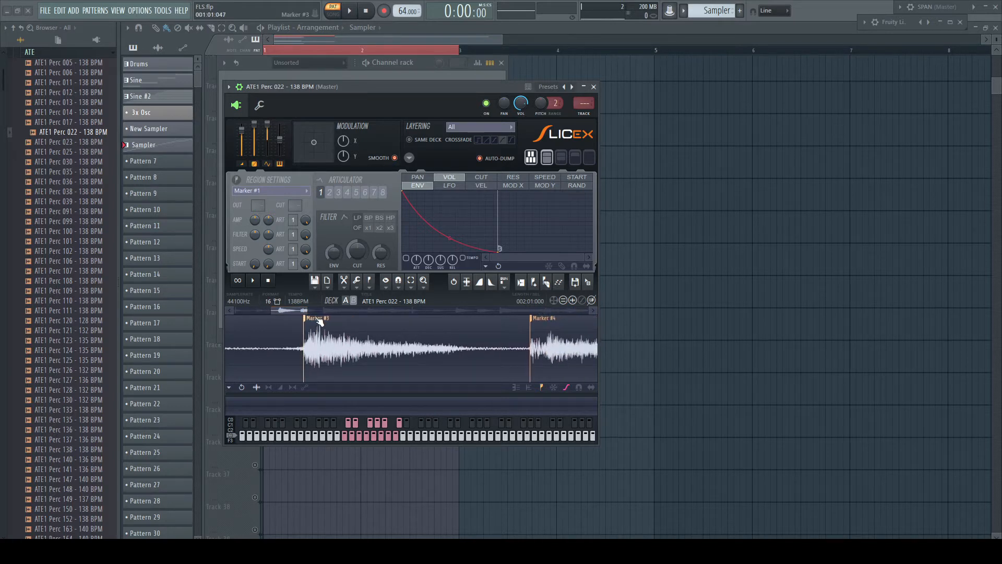
drag(288, 310, 310, 310)
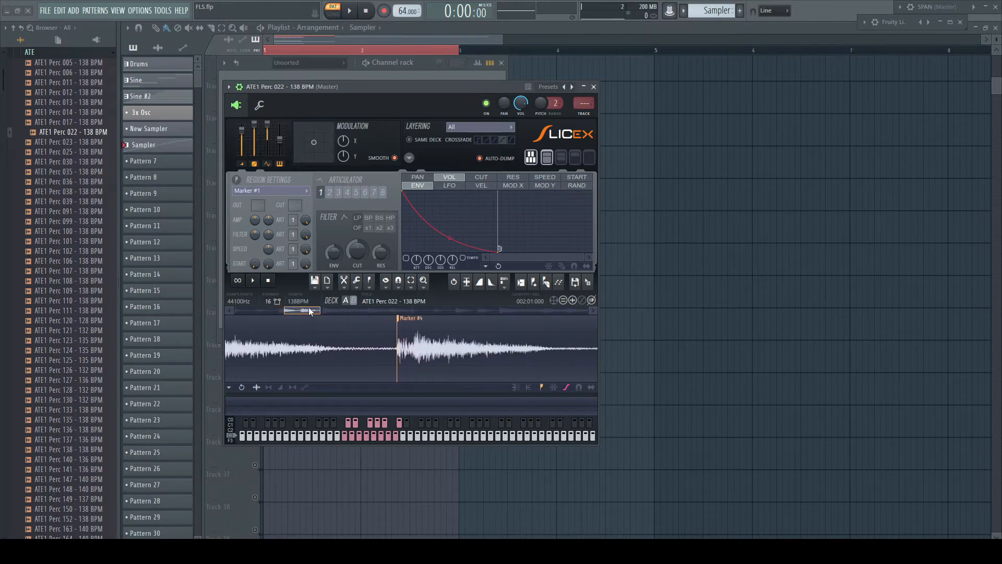
drag(300, 310, 339, 313)
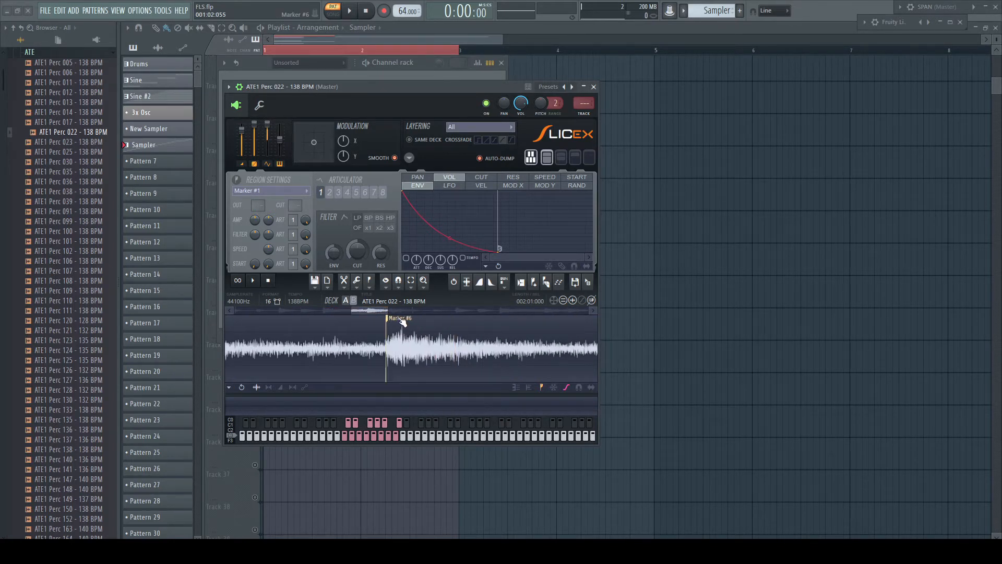
right_click(345, 311)
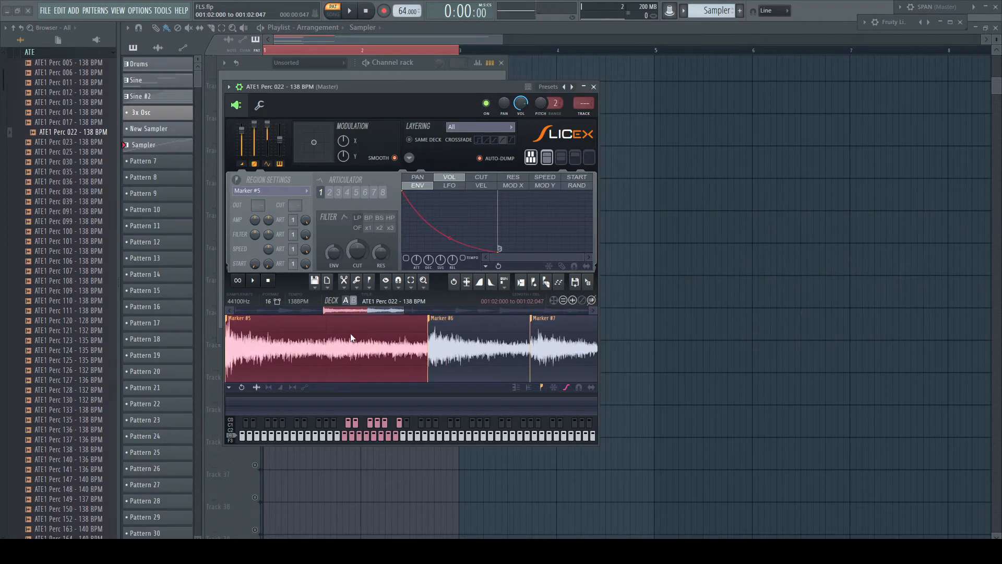
click(470, 348)
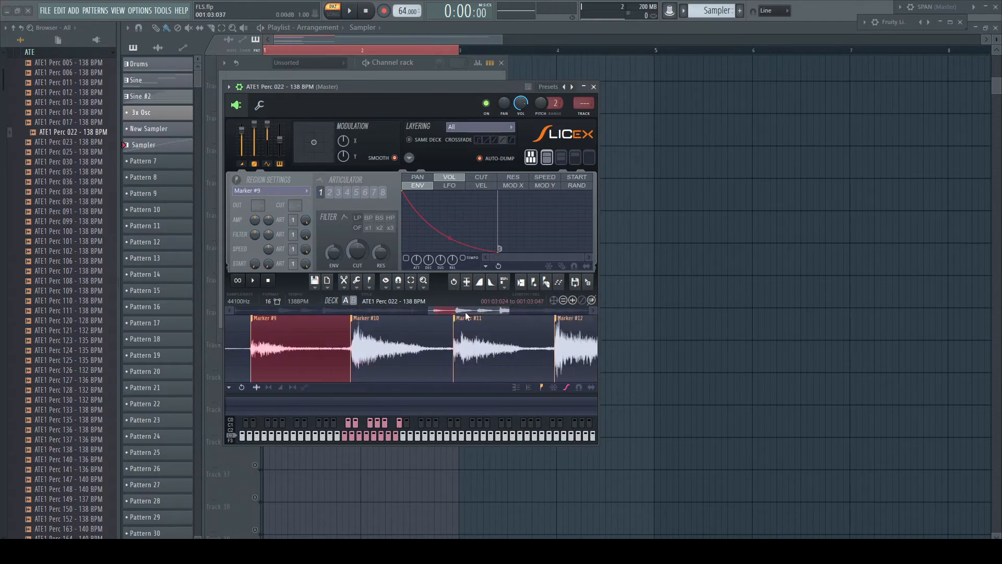
click(399, 348)
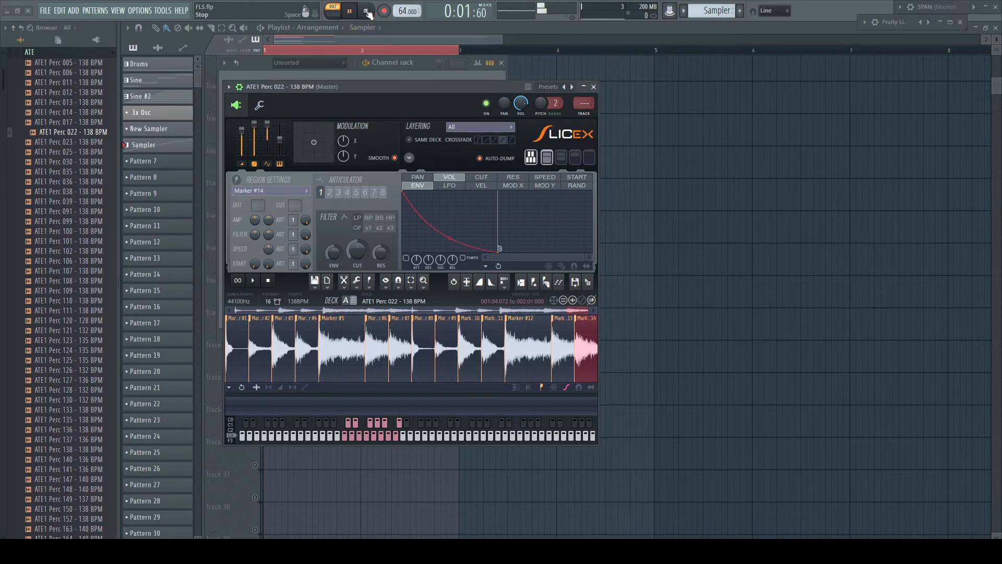
Stop playback, convert Marker #4 into a region, and perfect all regions.
click(362, 11)
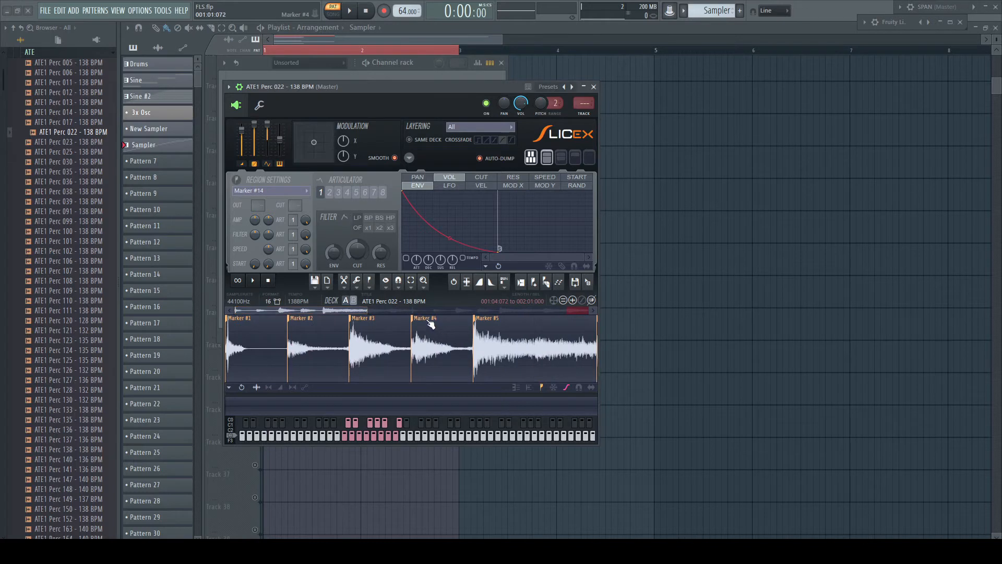
right_click(429, 322)
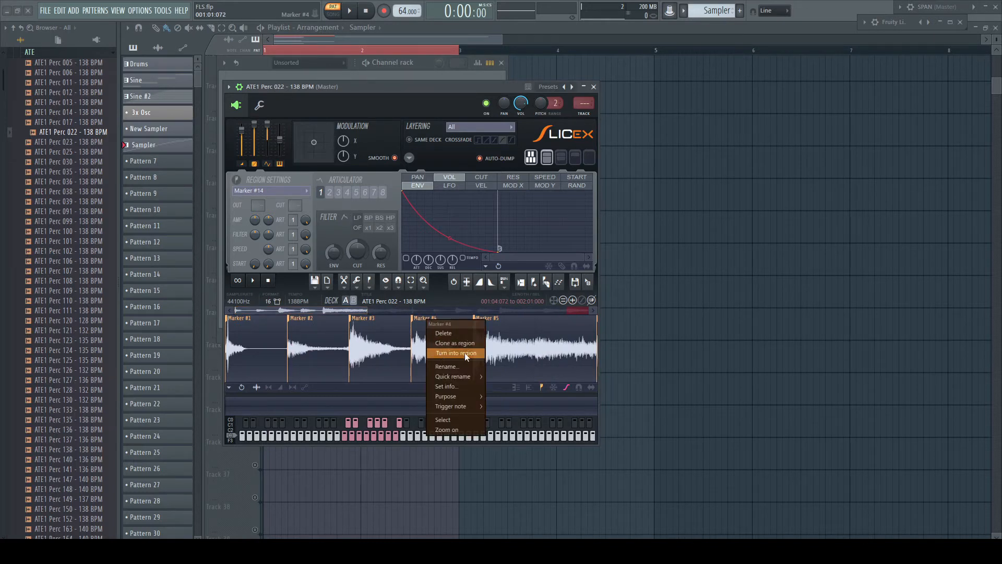
click(456, 353)
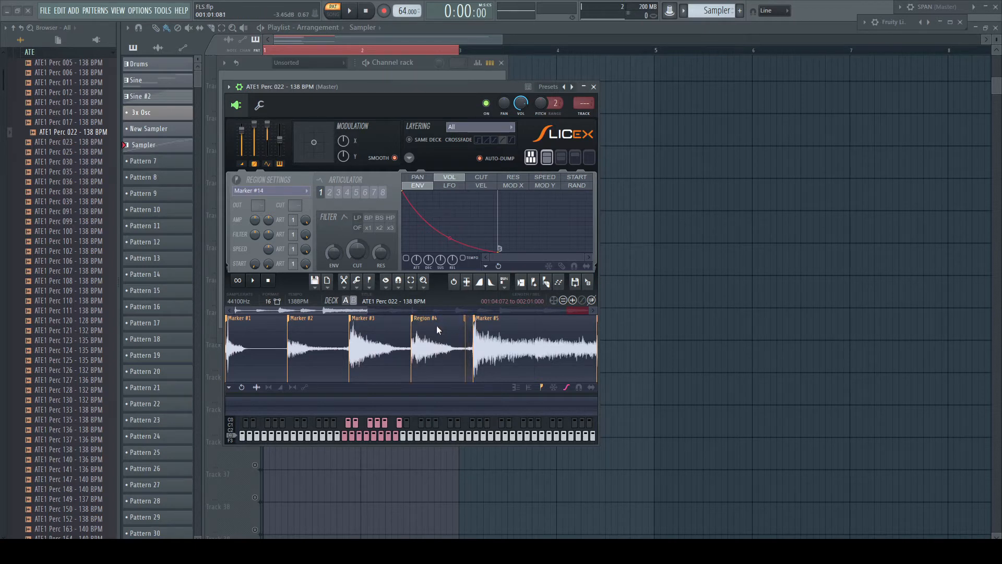
click(440, 345)
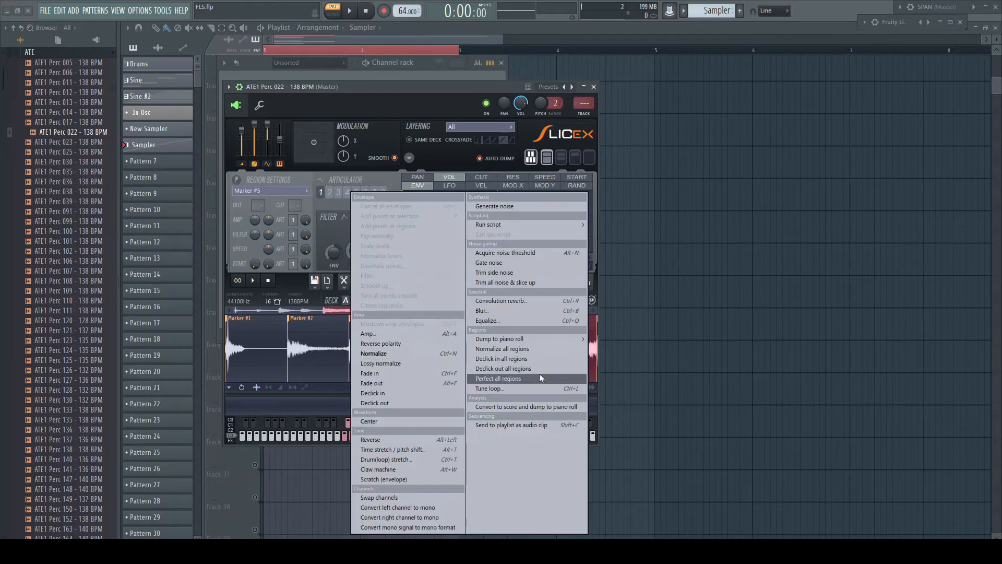
click(498, 379)
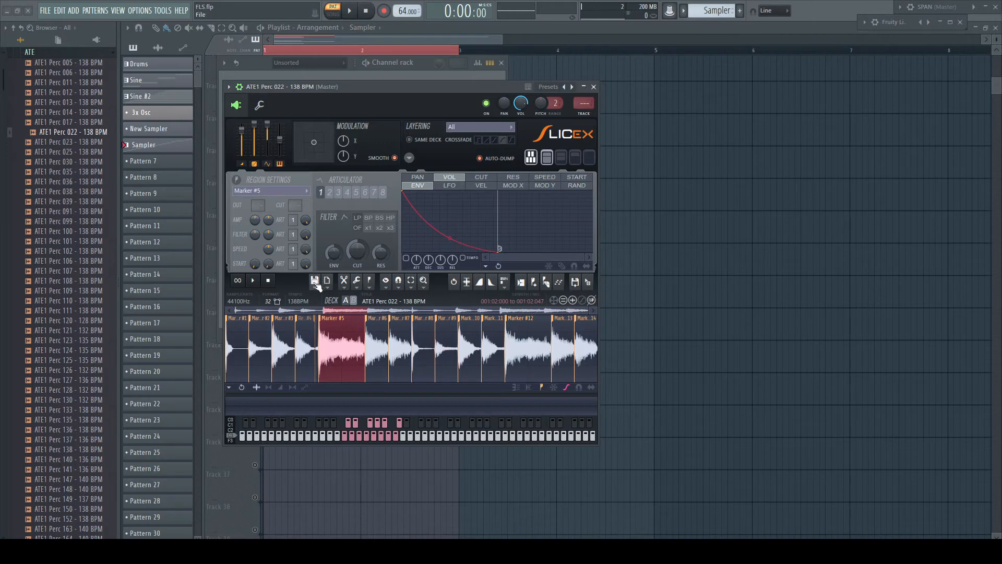
Save the processed Perc 022 loop as a new file and delete its Slicex channel.
click(314, 282)
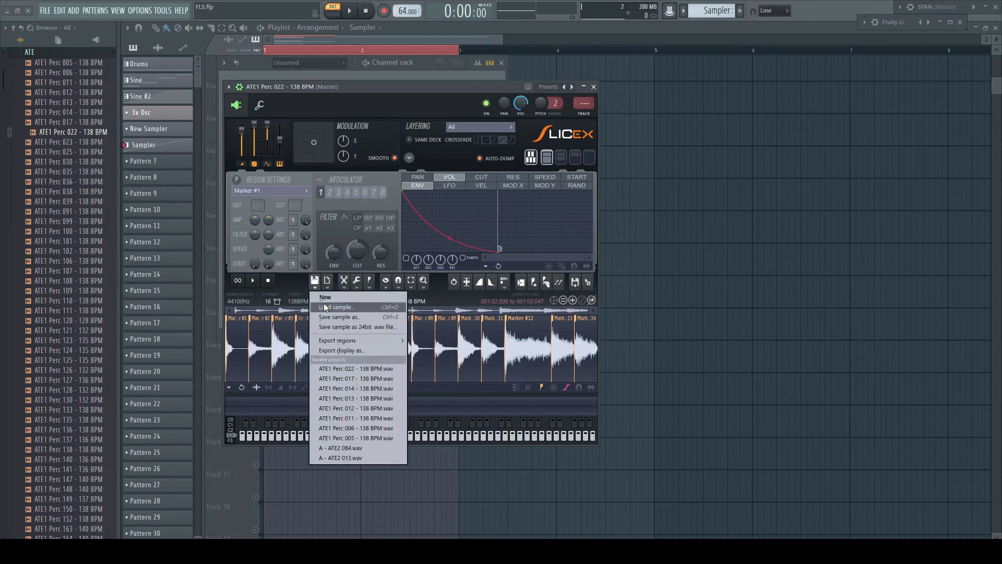
click(338, 317)
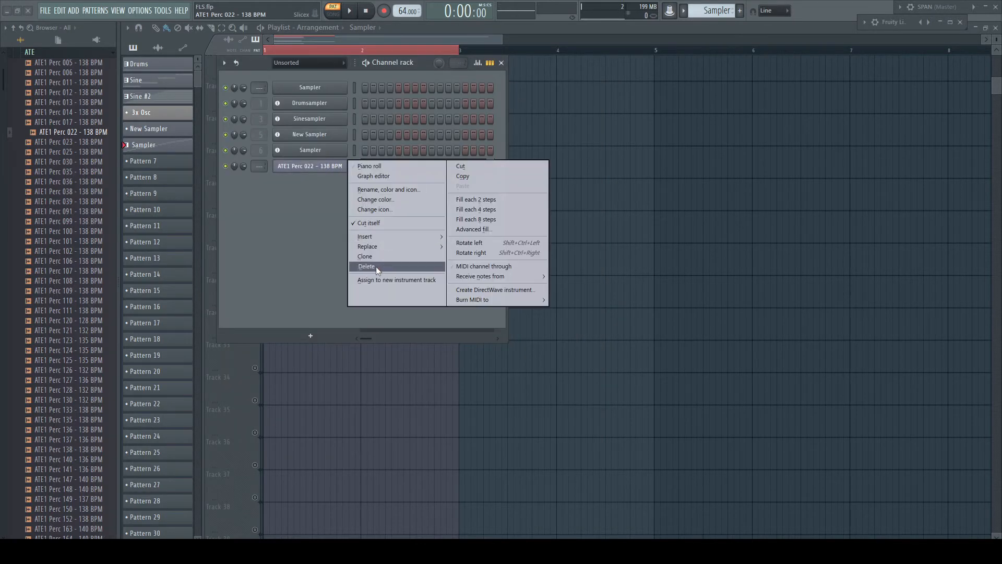
click(366, 266)
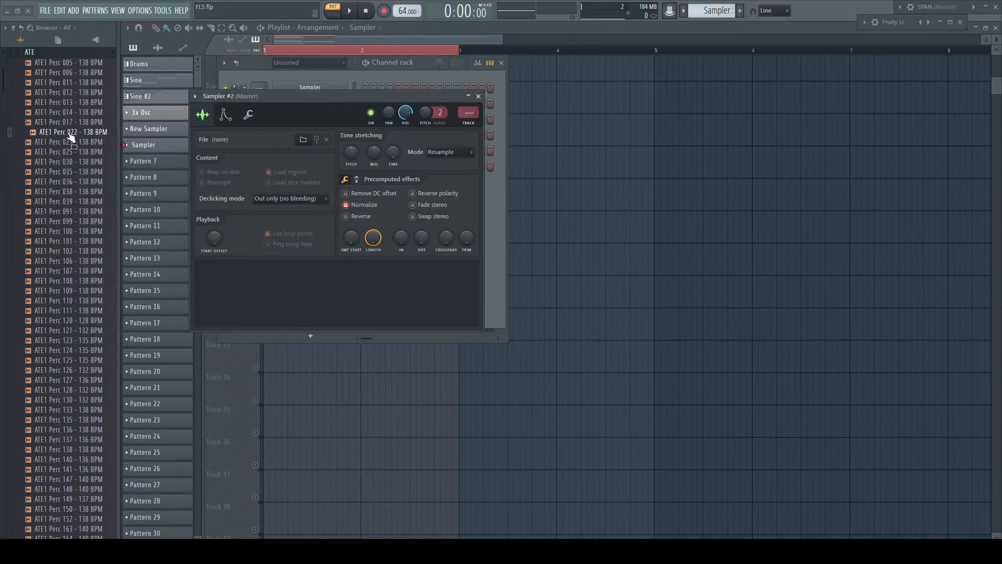
Load ATE1 Perc 022 - 138 BPM_2 into Sampler #2 and pick a time-stretching mode.
drag(68, 133, 142, 163)
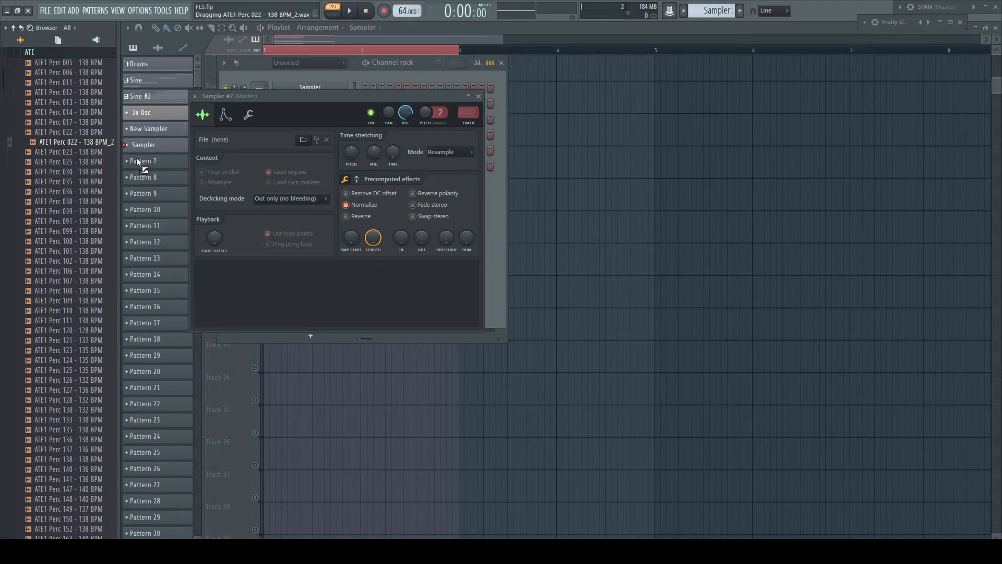
drag(77, 142, 313, 269)
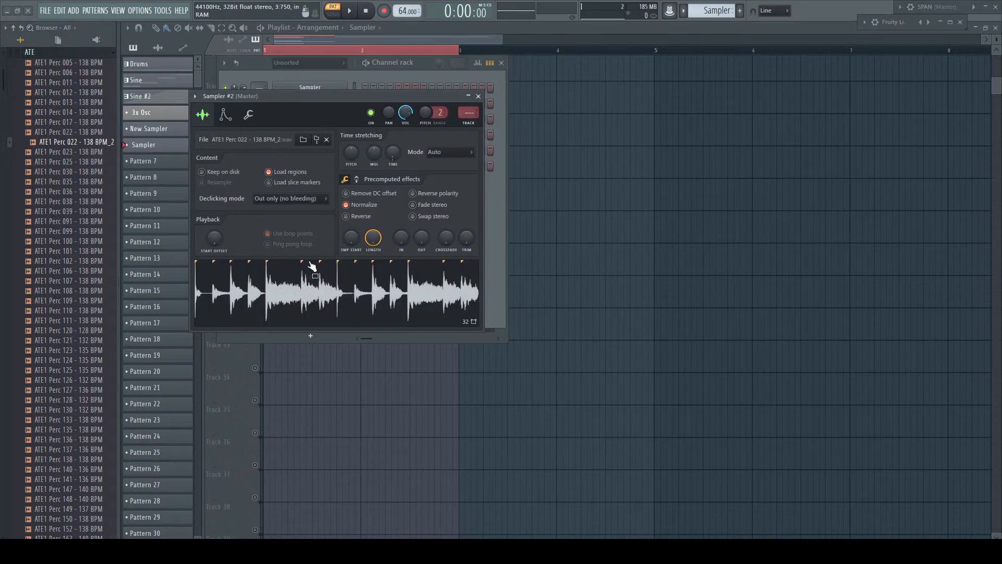
click(449, 152)
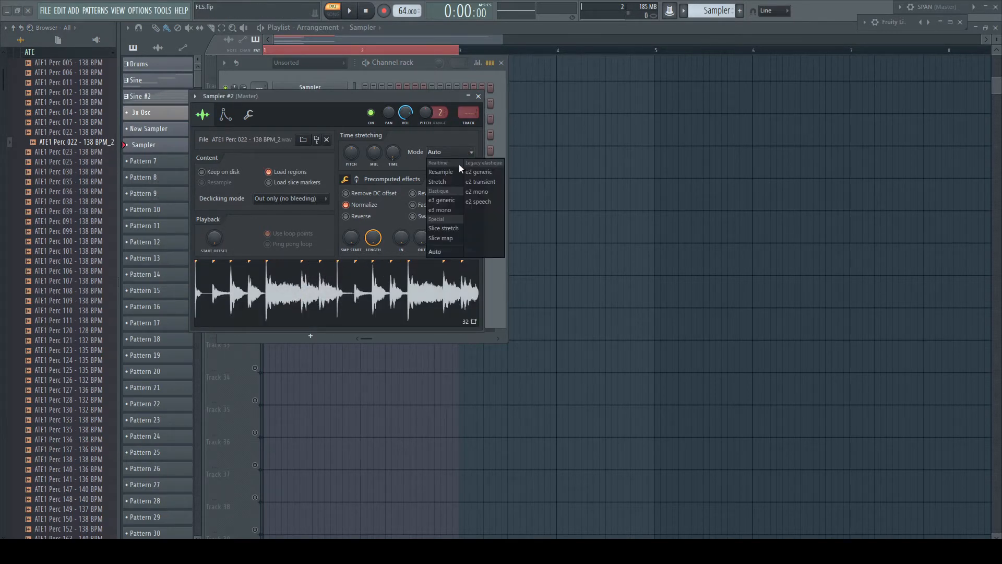
click(440, 238)
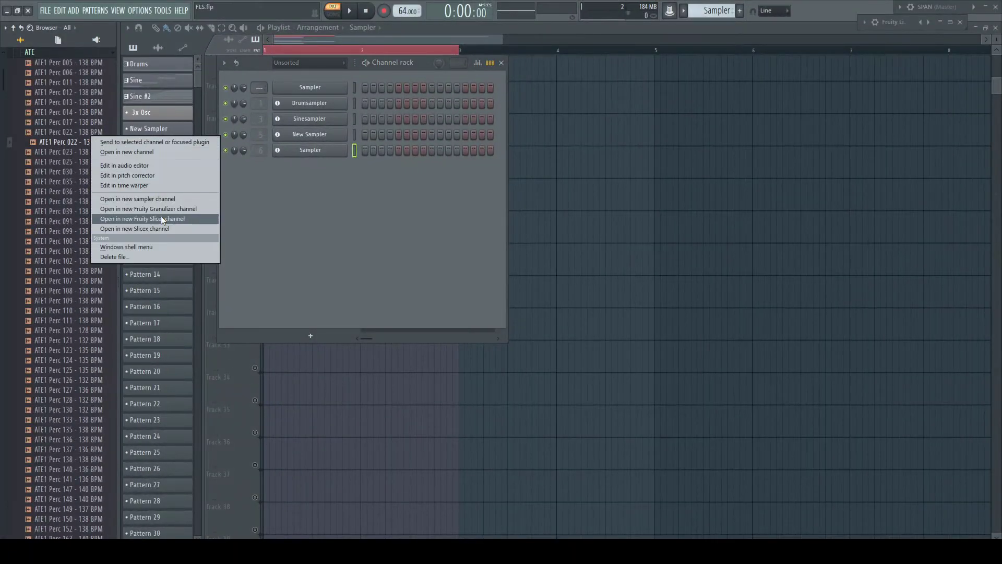
Open the _2 loop in a new Fruity Slicer channel and reset its time-stretch slider.
click(148, 219)
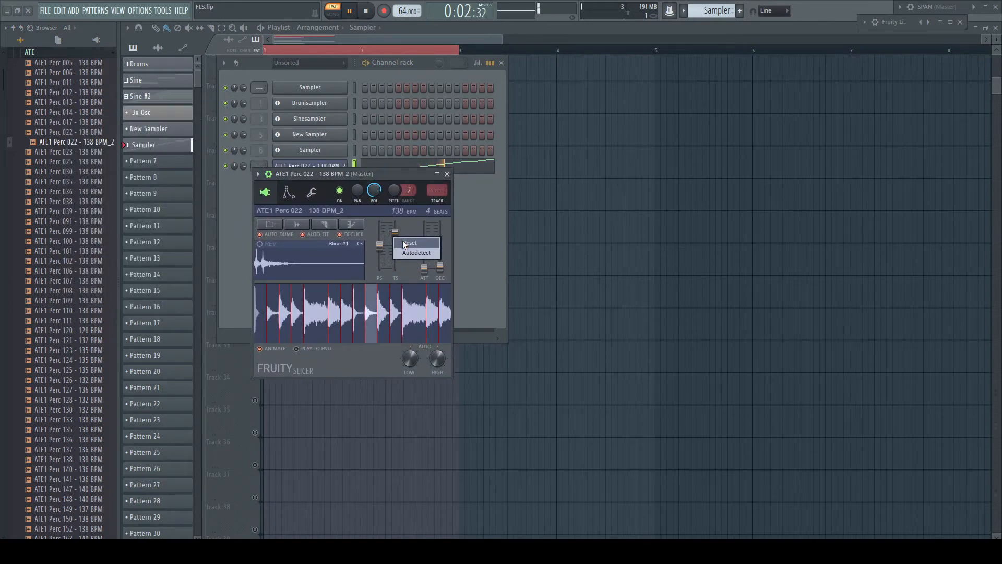
click(416, 252)
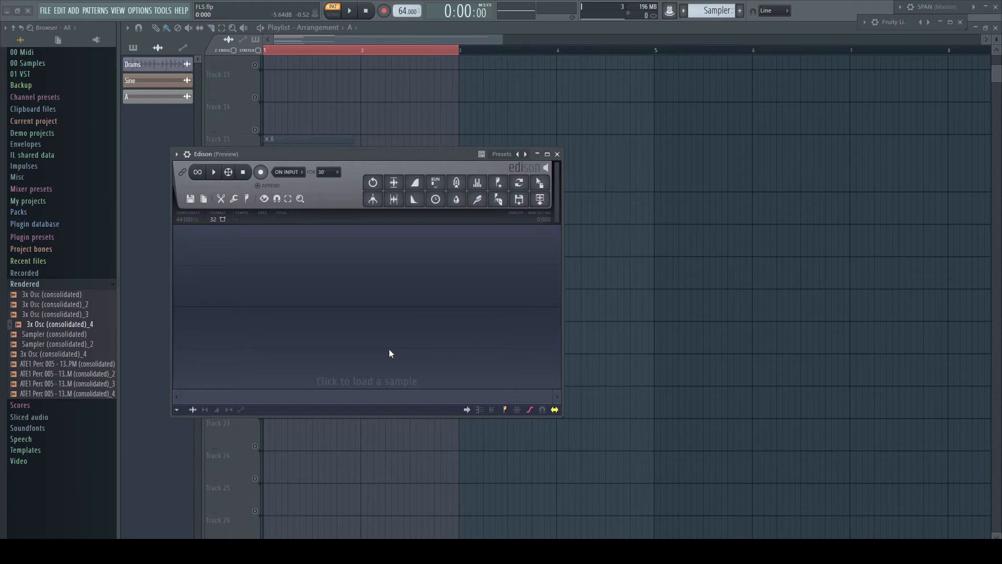
mouse_move(336, 349)
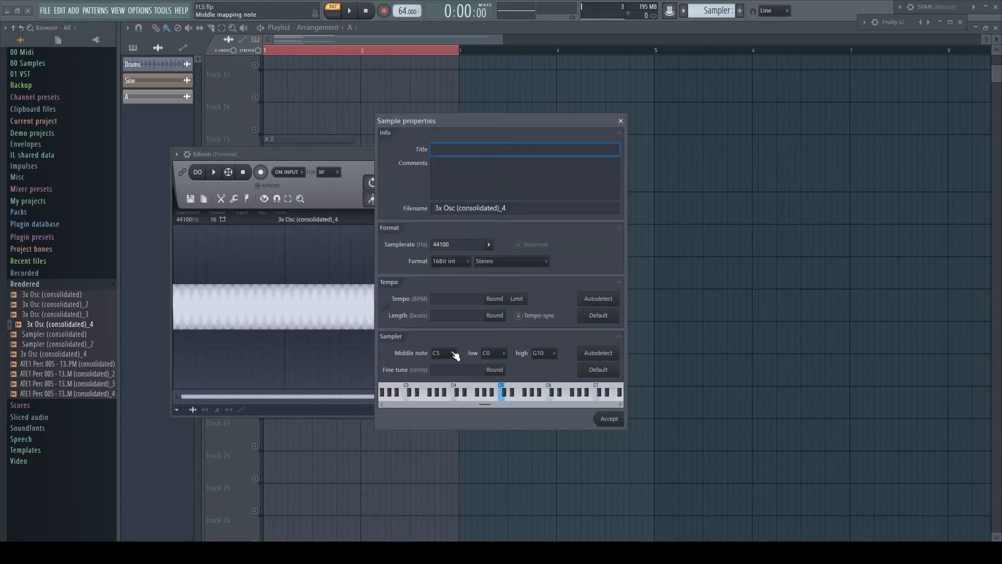
Give 3x Osc (consolidated)_4 an A3 middle note and accept the sample properties.
click(443, 353)
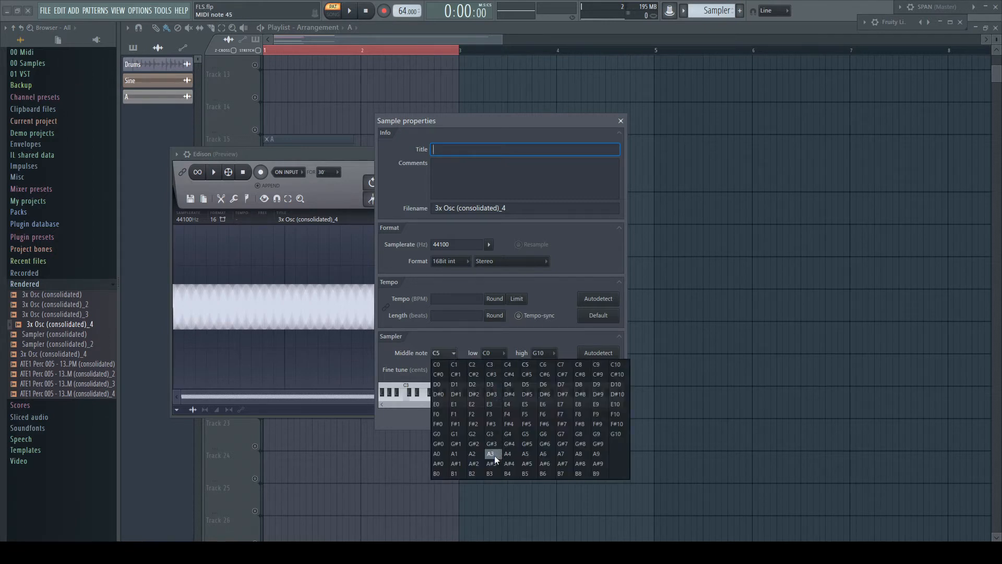
click(490, 454)
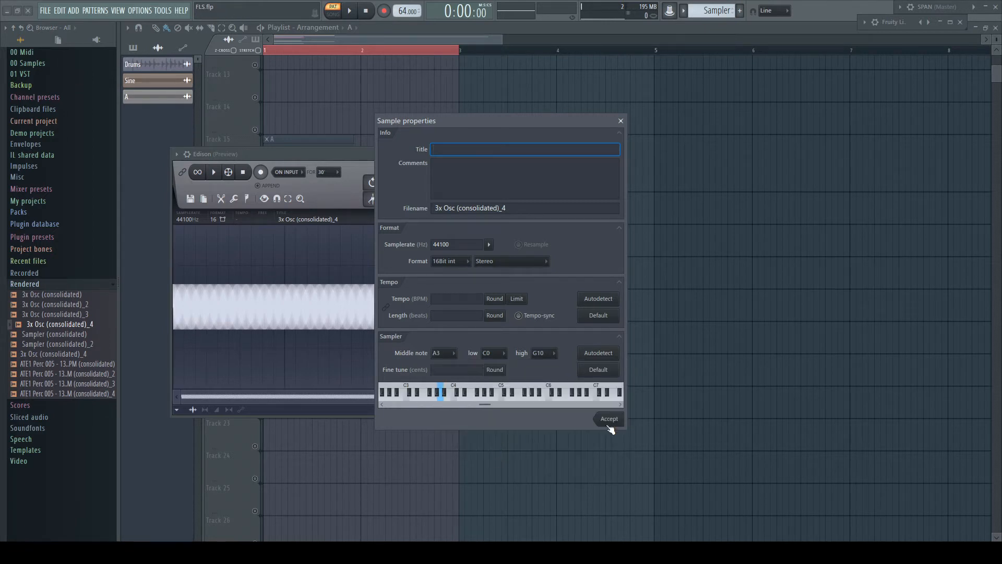
click(609, 419)
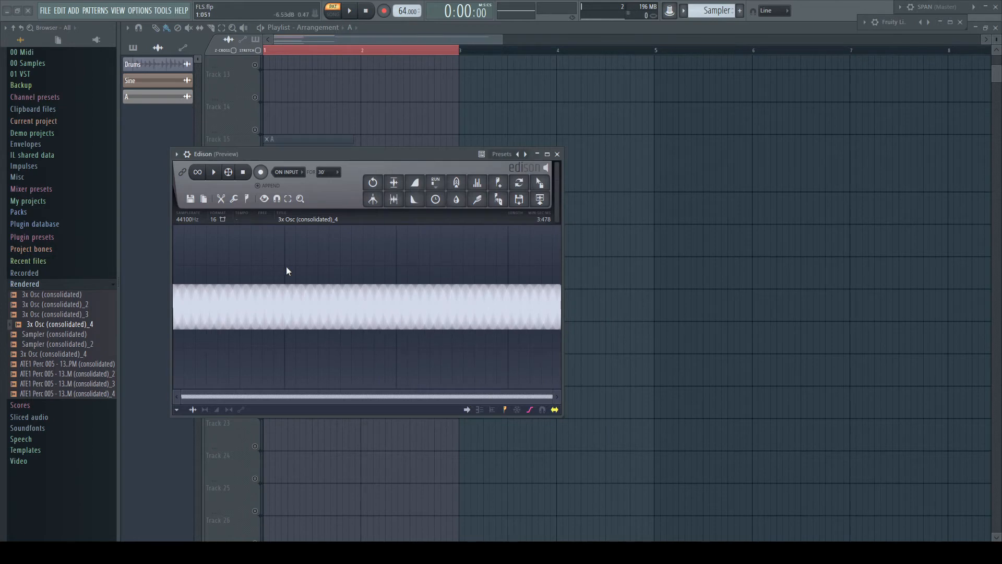
click(190, 198)
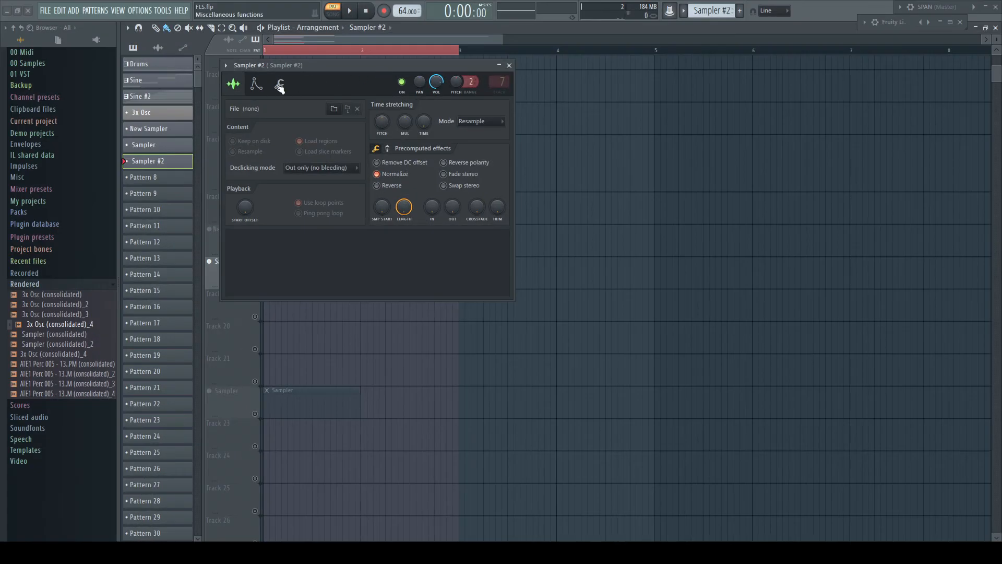
Drag 3x Osc (consolidated)_5 into Sampler #2 and confirm its root note reads A3.
click(279, 84)
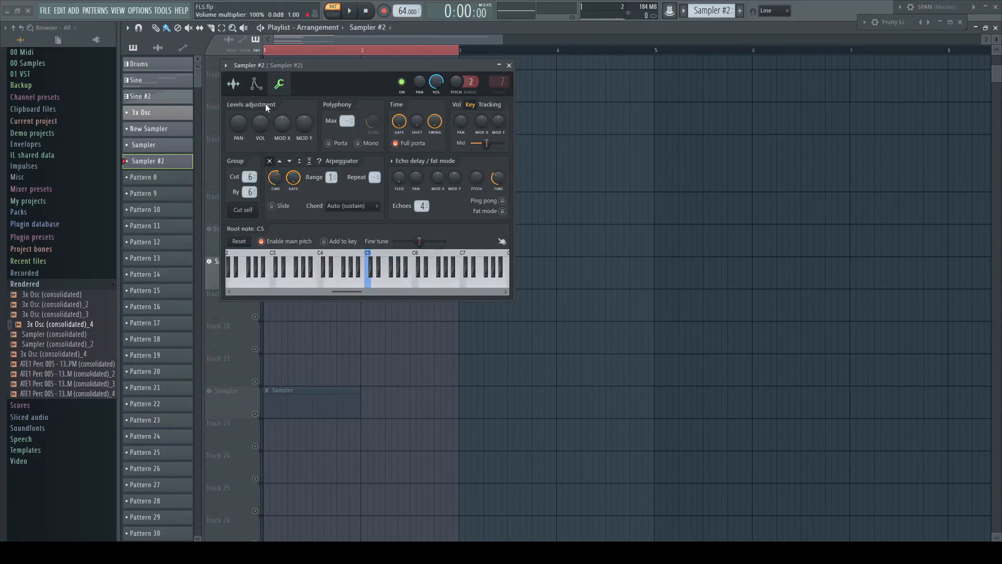
click(233, 84)
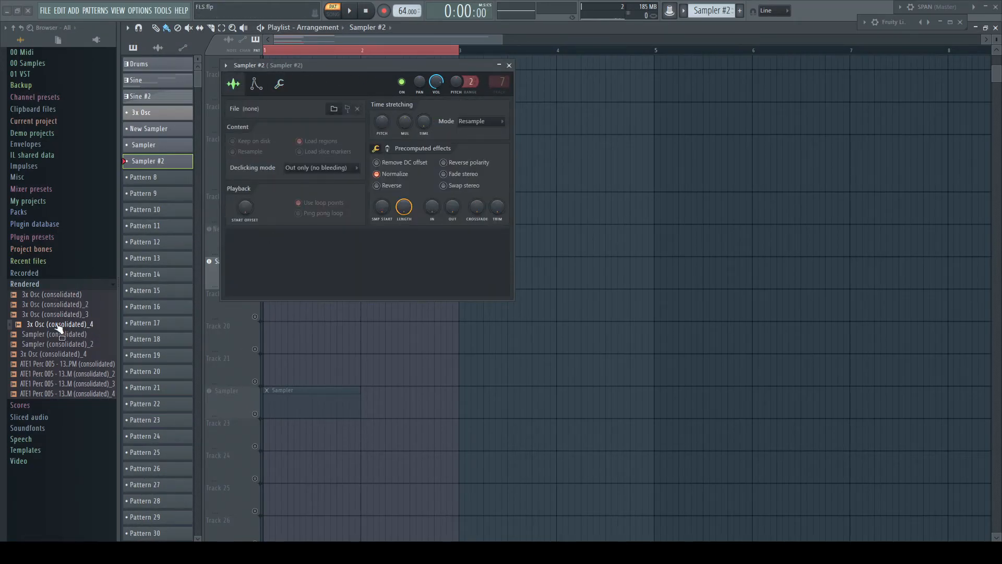
drag(59, 324, 319, 268)
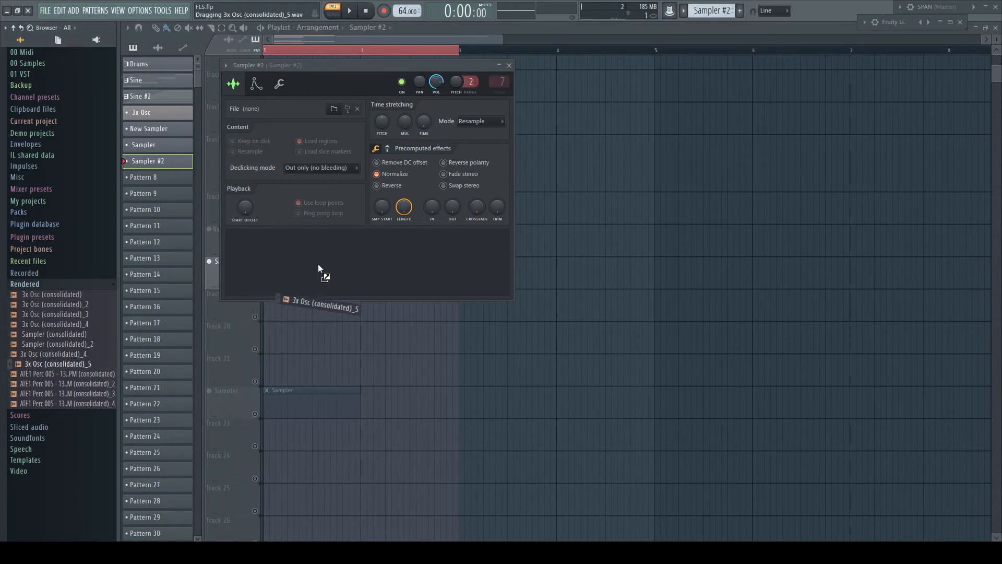
click(280, 84)
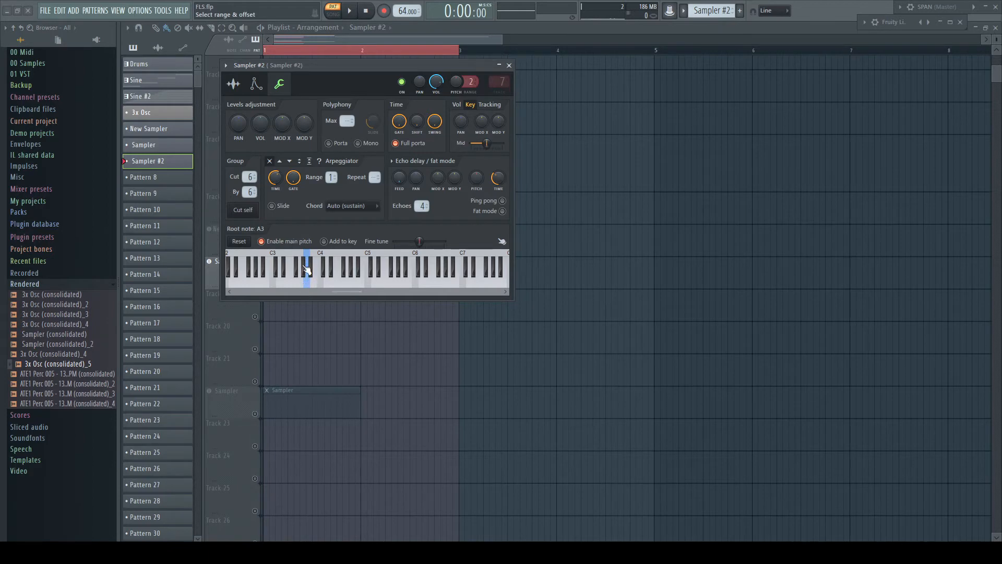
Open consolidated_5 in Edison and set its high key to C4 in Sample properties.
right_click(47, 363)
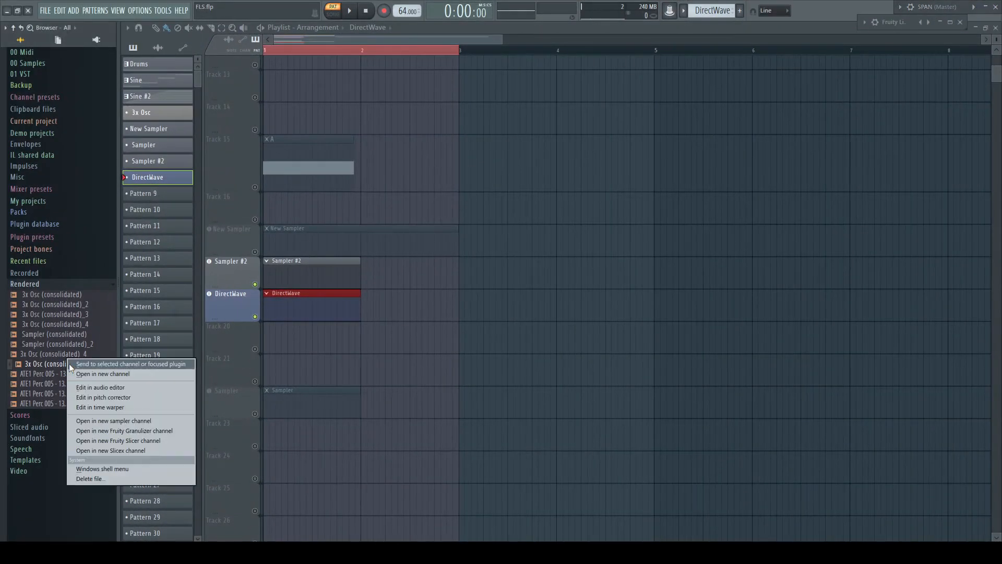
click(100, 386)
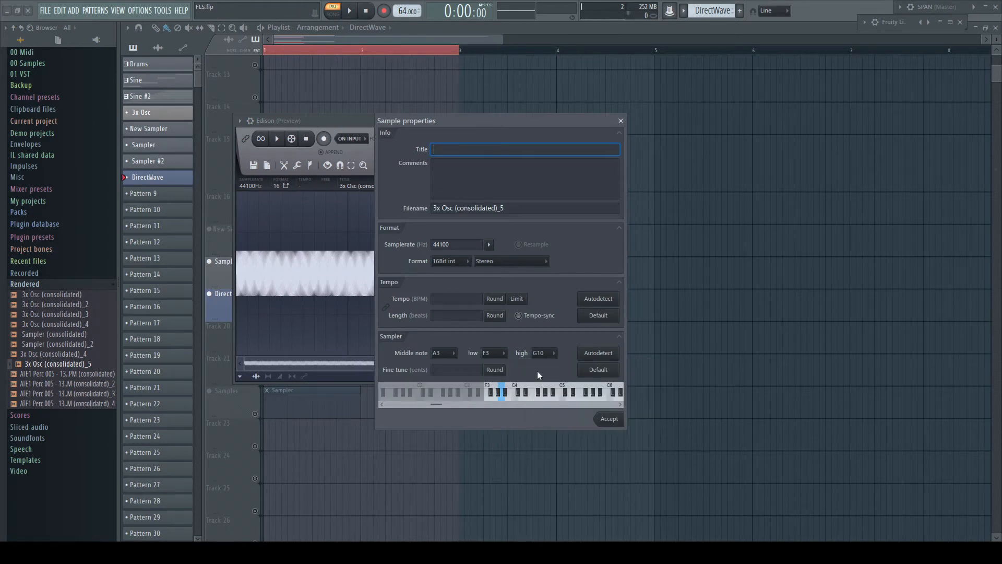
click(554, 353)
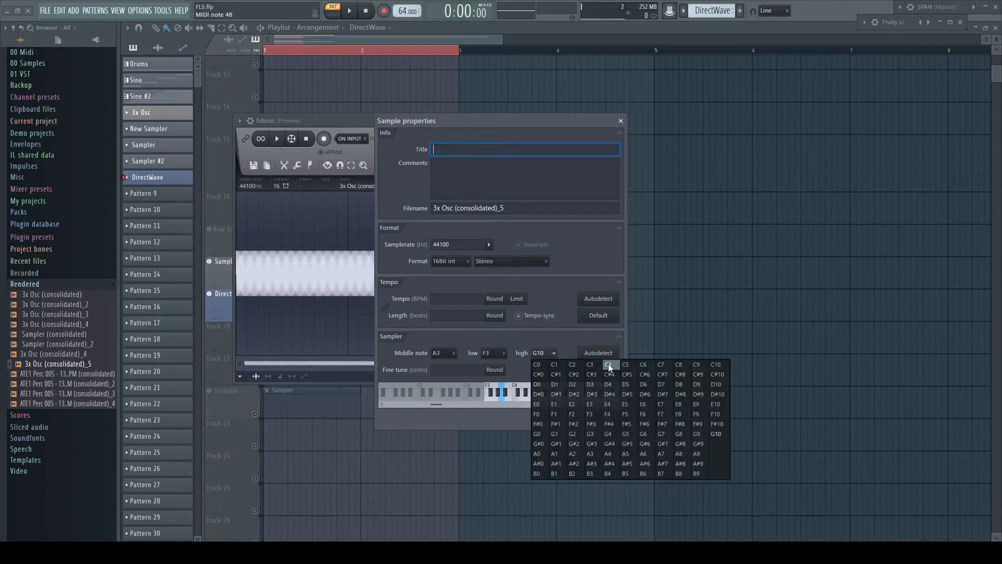
click(608, 364)
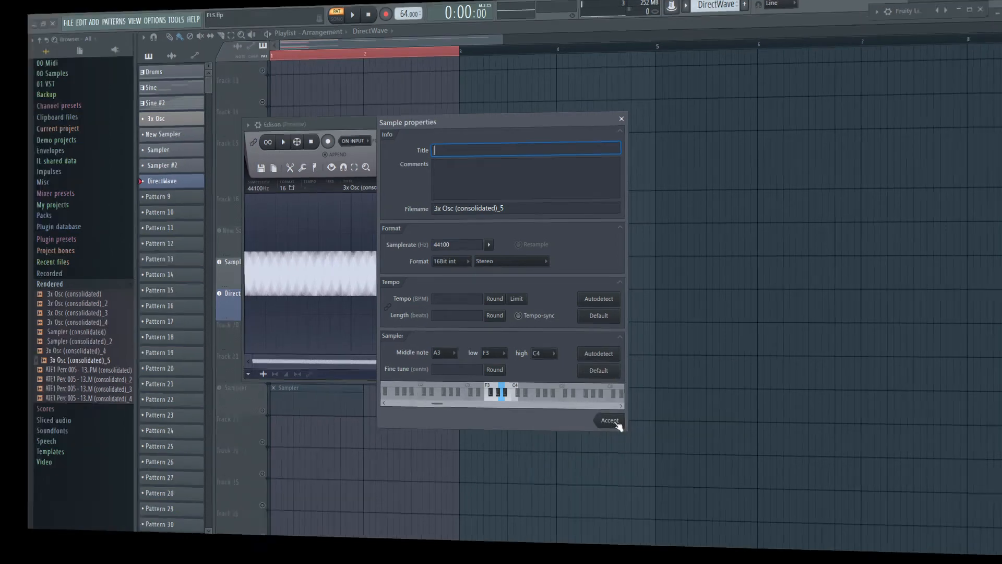
click(609, 419)
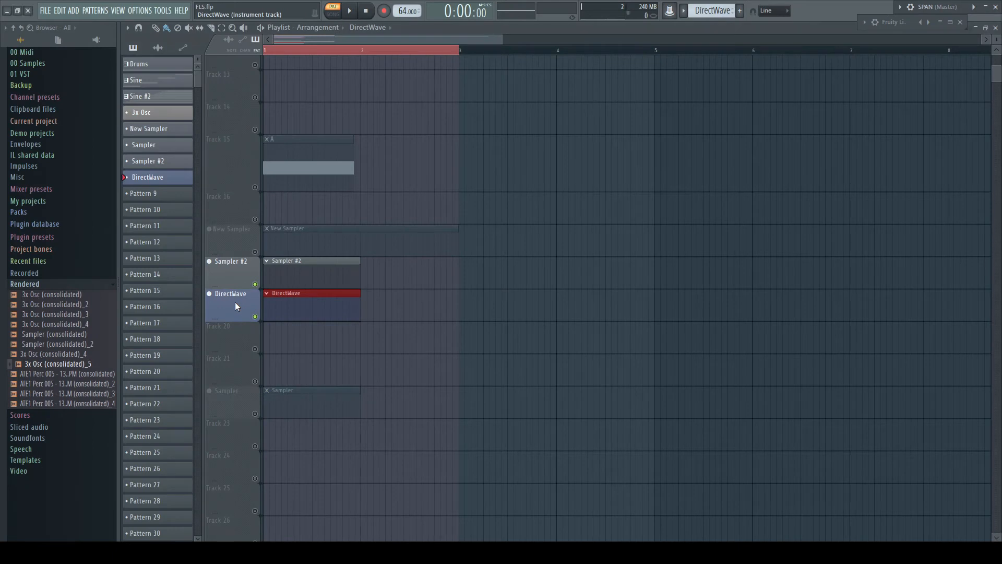
Open DirectWave to review its two rendered sample zones.
double_click(53, 364)
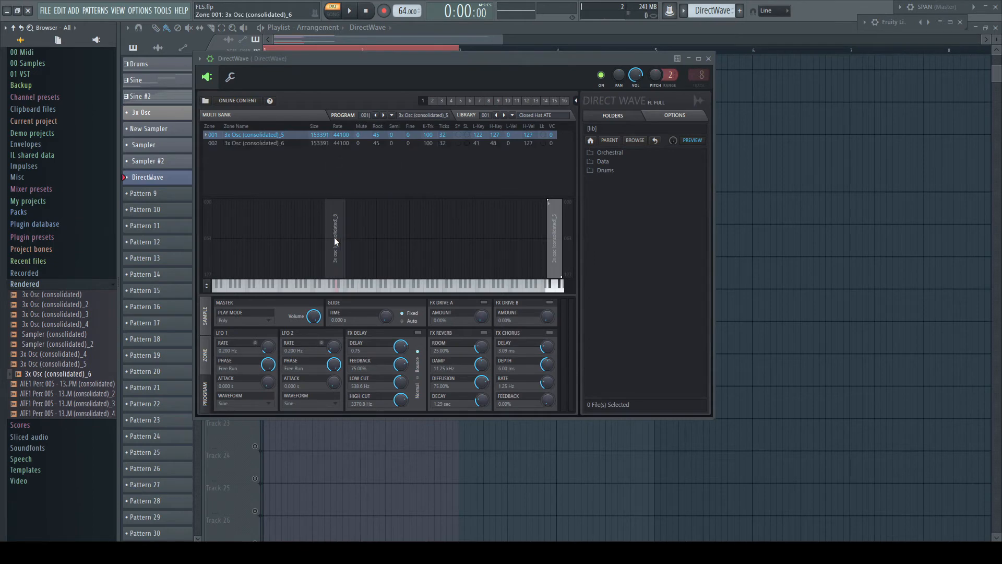
click(254, 143)
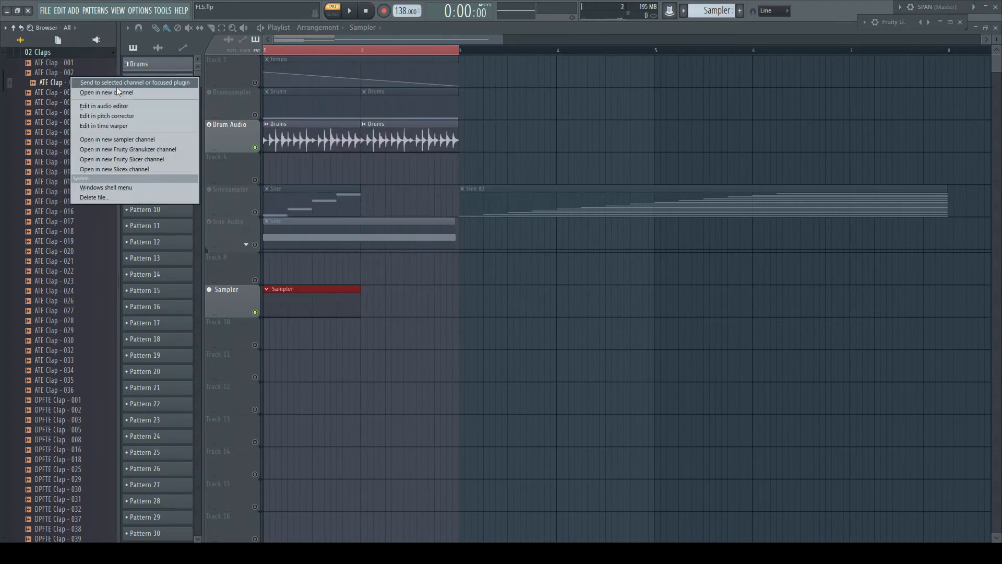
Clear the ATE Clap - 002_2 tempo and disable tempo-sync in Sample properties.
click(104, 106)
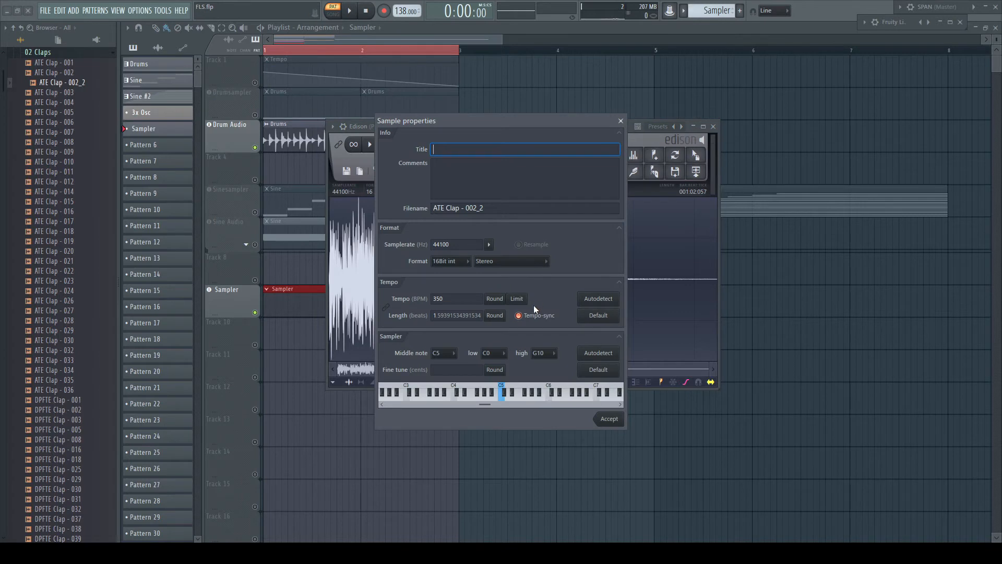
click(455, 299)
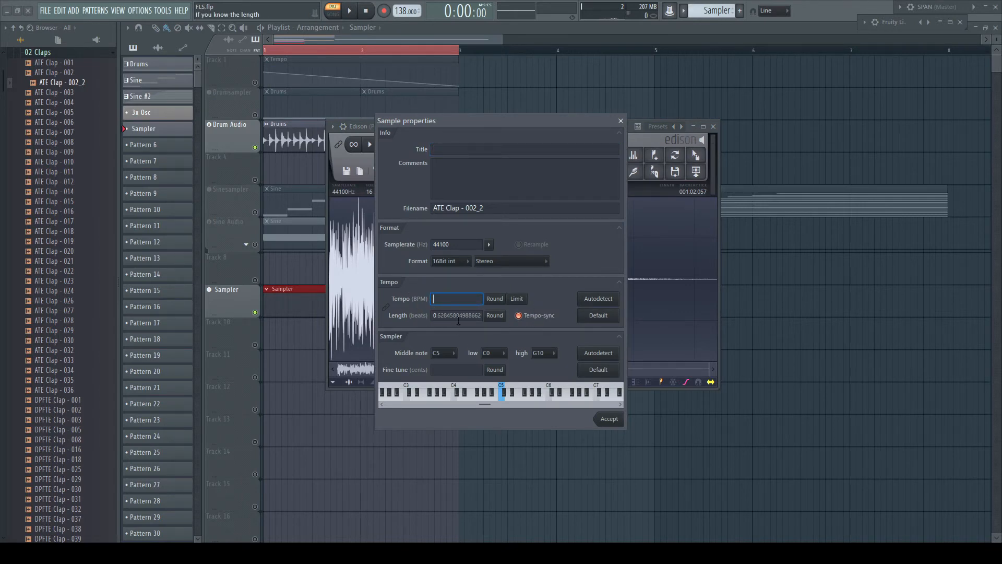
click(456, 316)
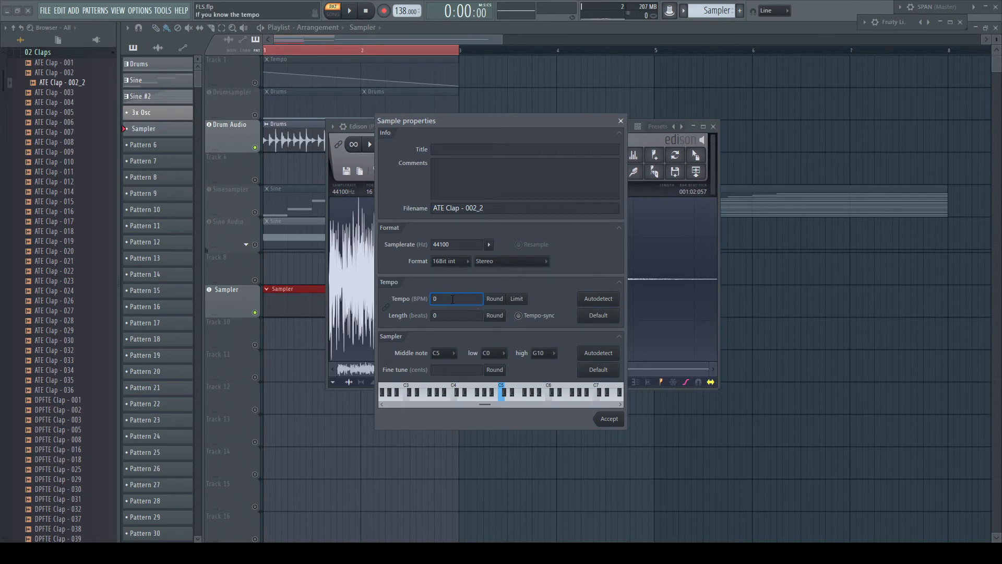
click(608, 418)
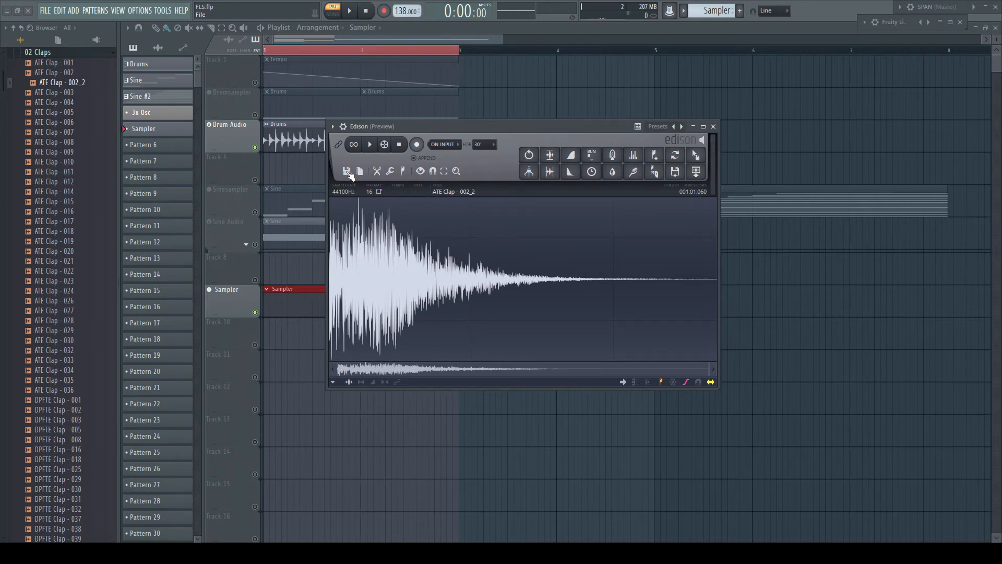
Save the clap as ATE Clap - 002_2.wav from Edison, confirming the overwrite.
right_click(60, 82)
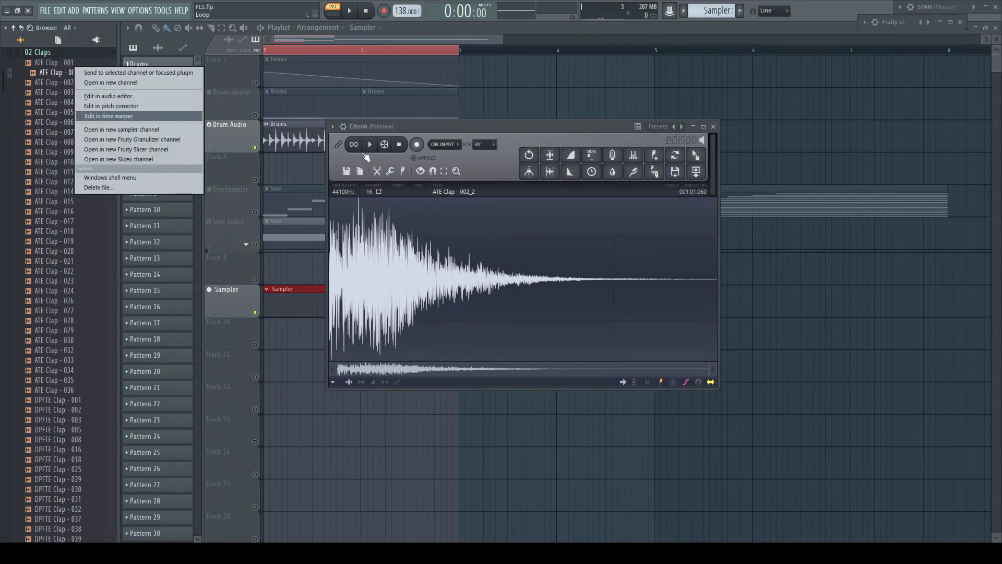
click(346, 172)
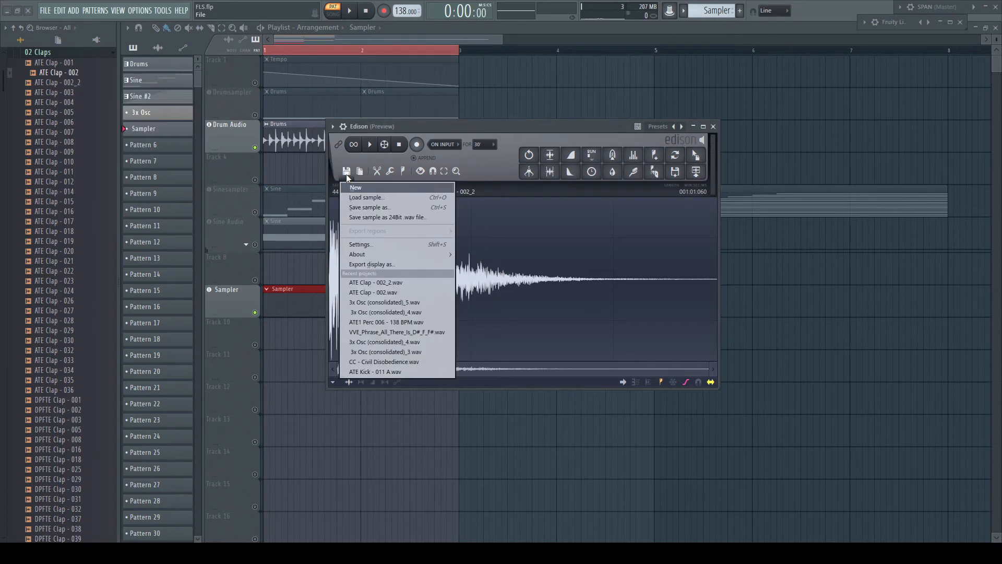
click(369, 207)
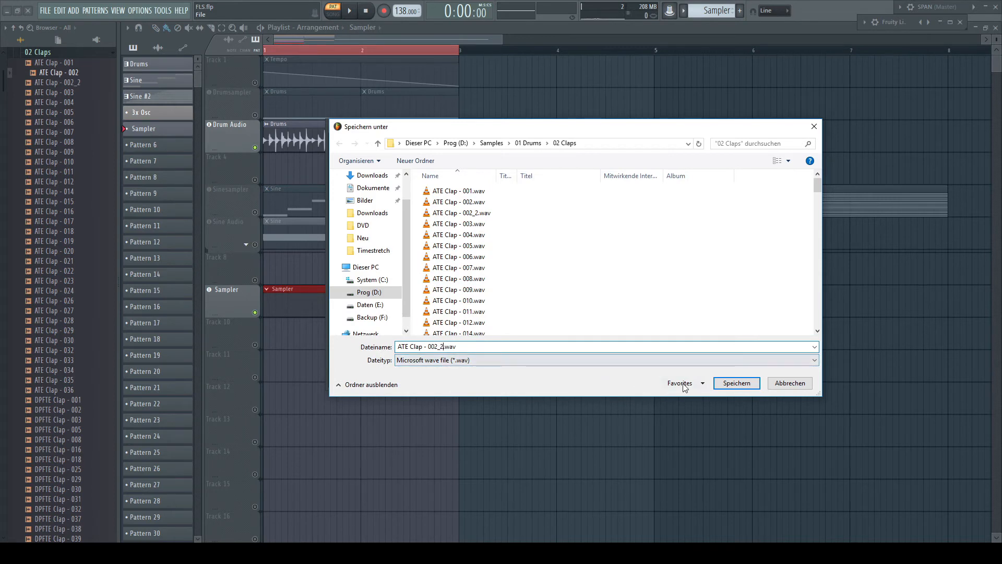
click(737, 383)
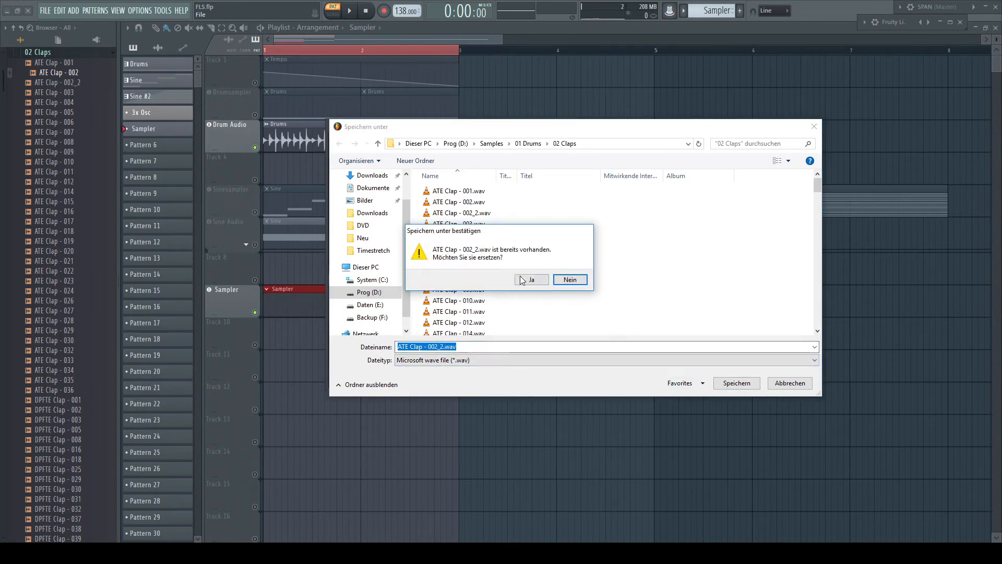
click(531, 279)
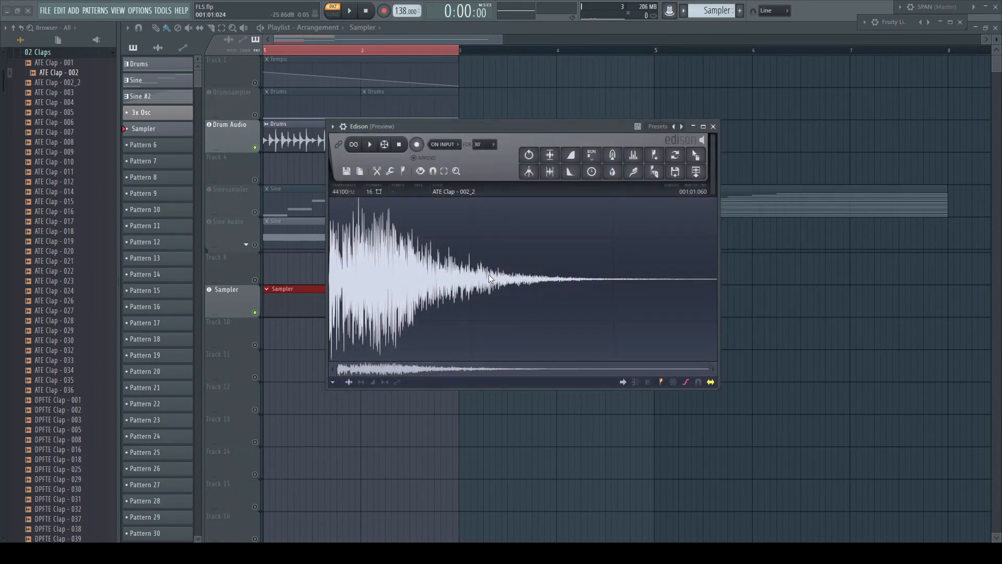
Unload the old clap and drag the resaved ATE Clap - 002_2 into the Sampler.
click(333, 126)
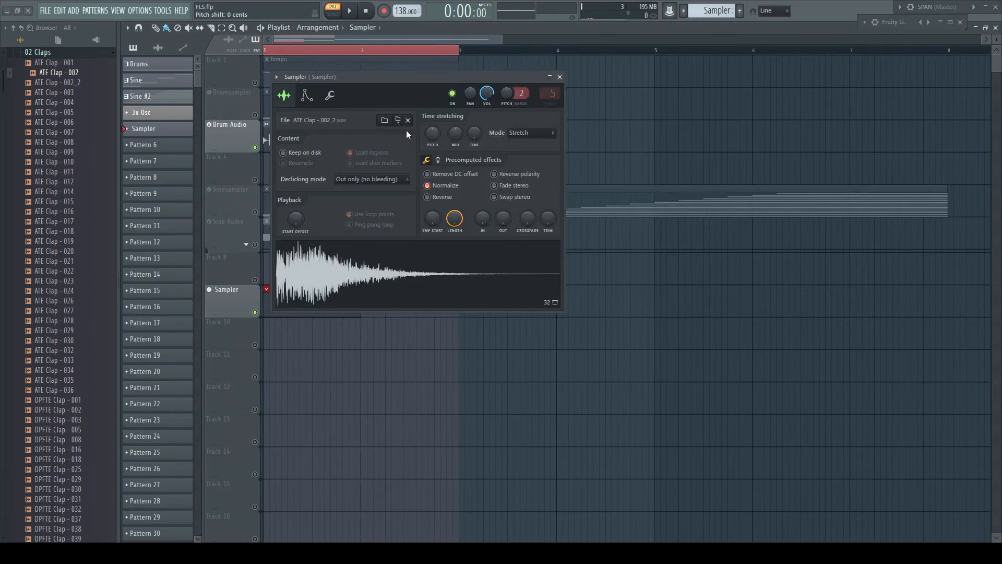
click(408, 120)
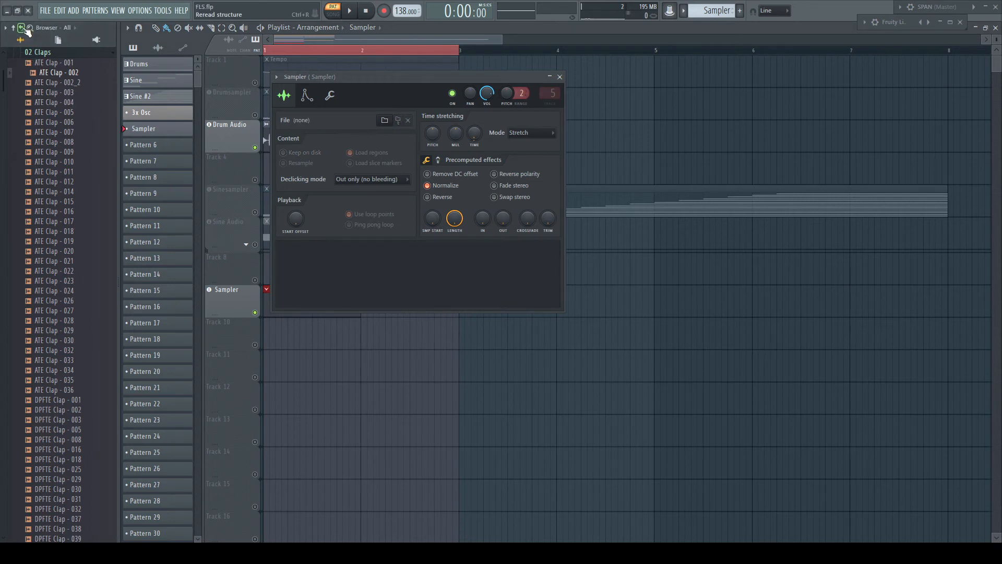
drag(62, 82, 370, 293)
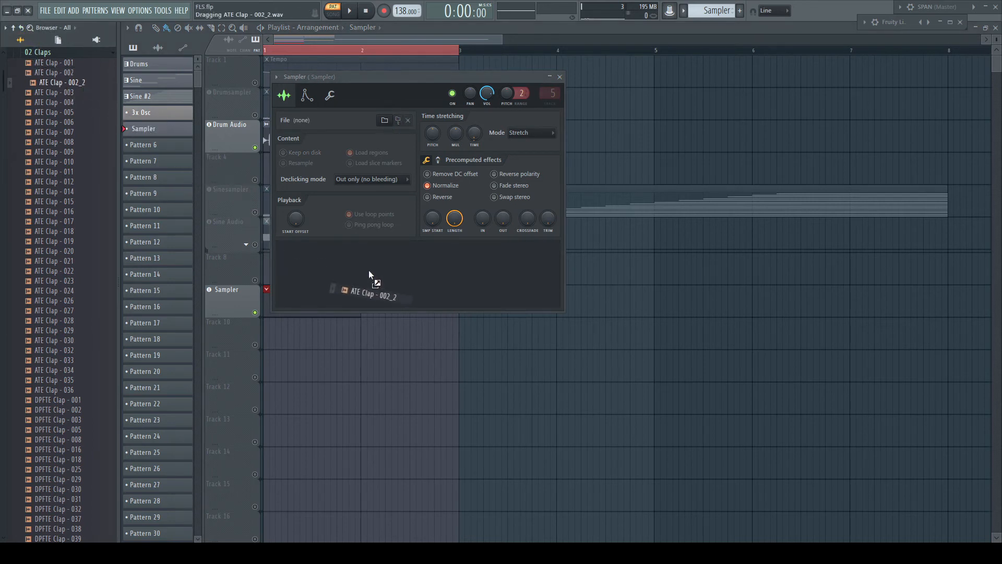
drag(368, 295, 368, 275)
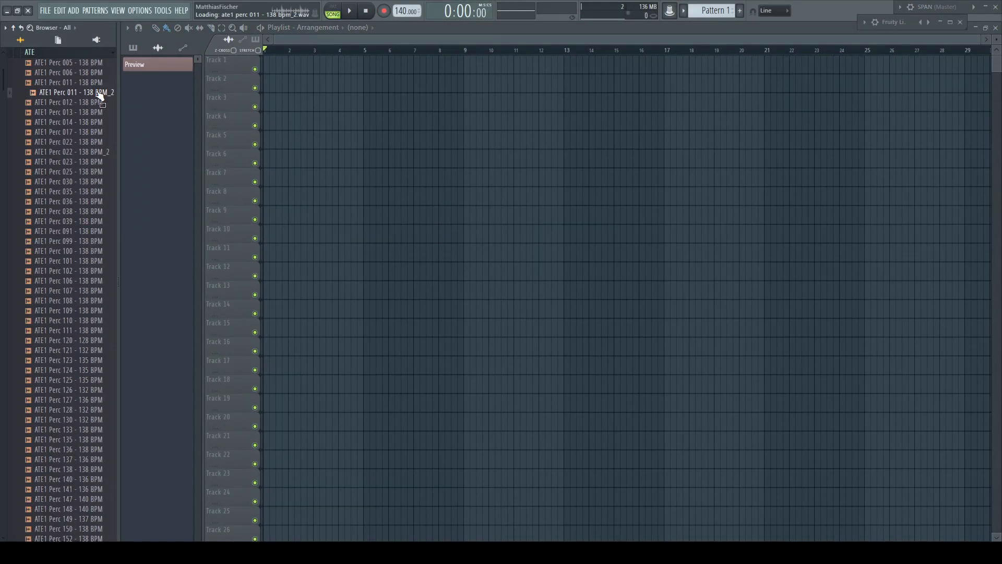
Open ATE1 Perc 011 - 138 BPM_2 from the browser in the audio editor.
click(73, 92)
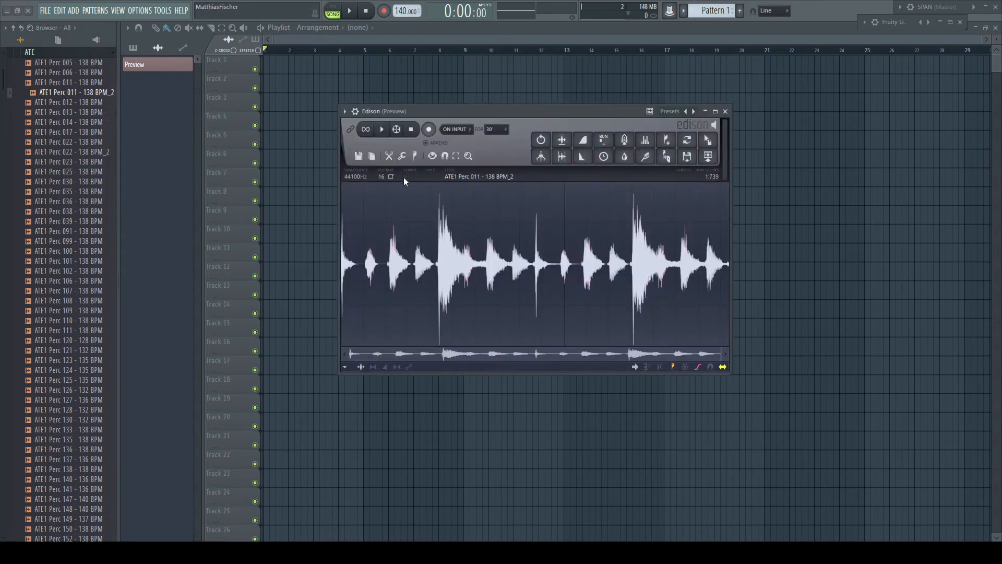
click(344, 111)
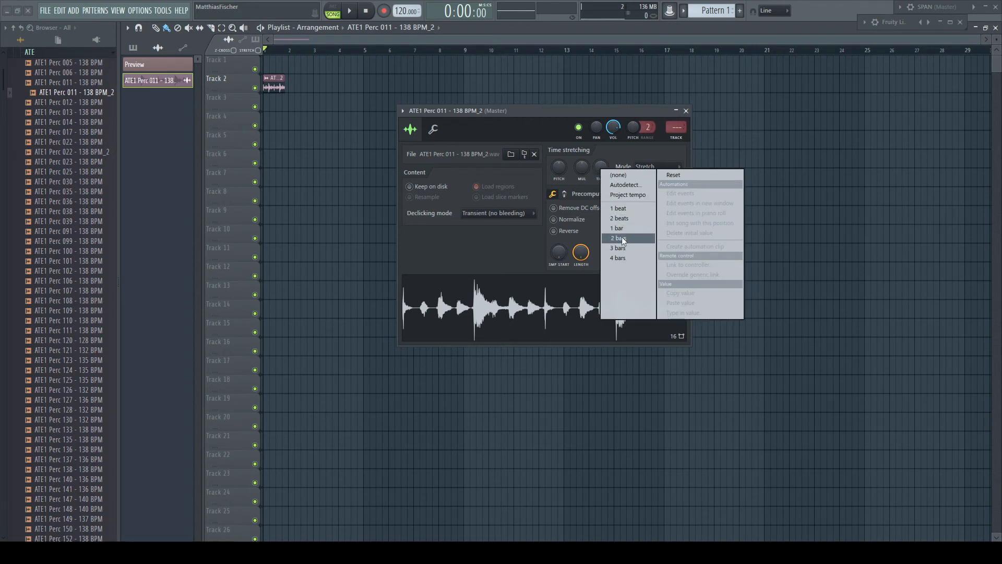
Stretch the percussion clip to 2 bars, then bring up the Time menu to reset it.
click(618, 237)
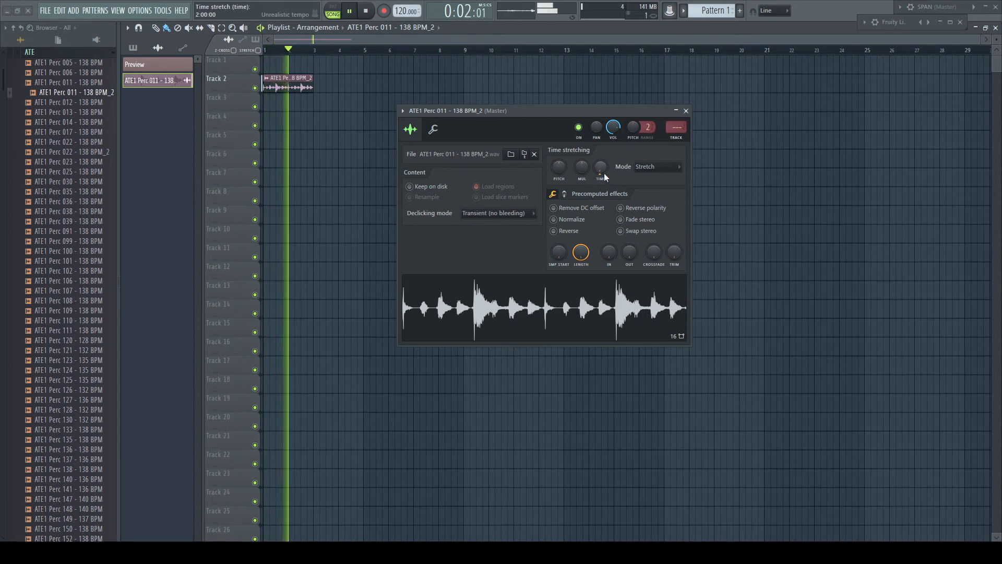
right_click(601, 168)
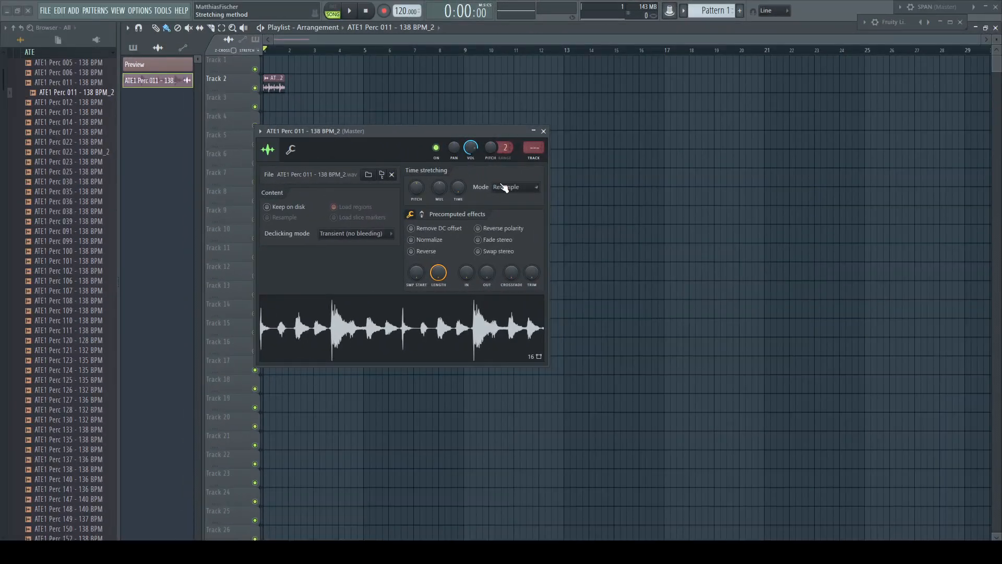
Autodetect the clip's tempo, then type in 138 BPM and accept.
click(514, 187)
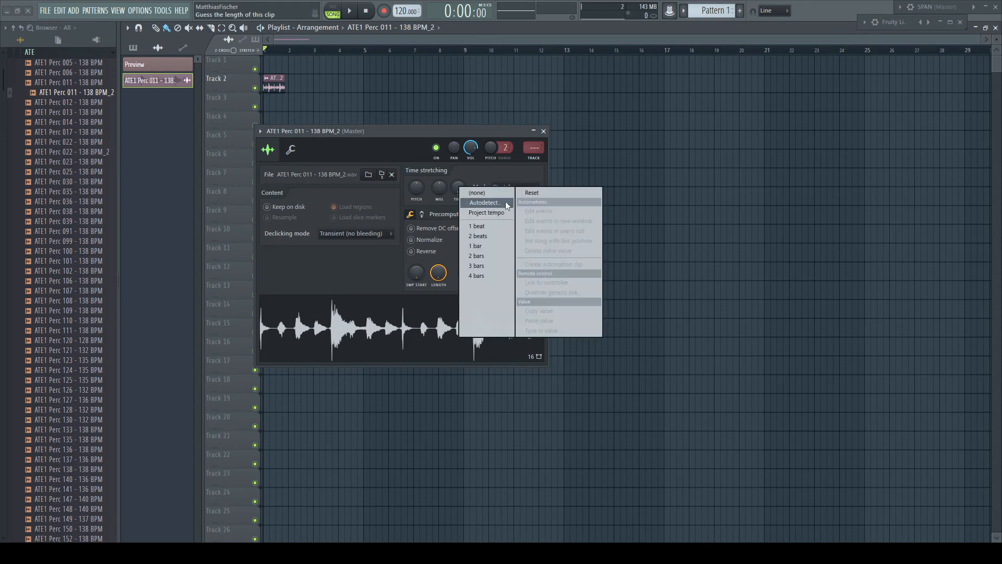
click(484, 203)
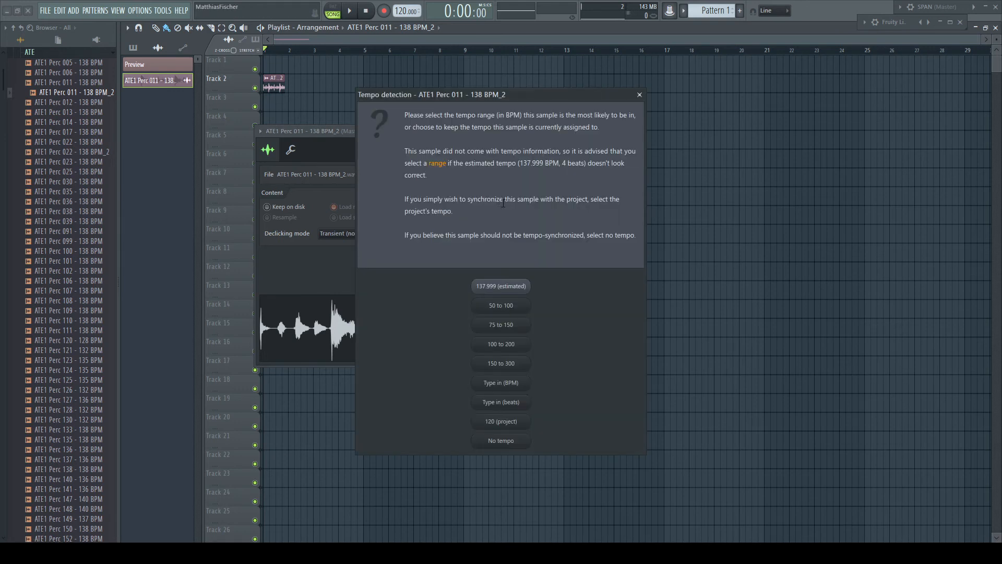
mouse_move(500, 386)
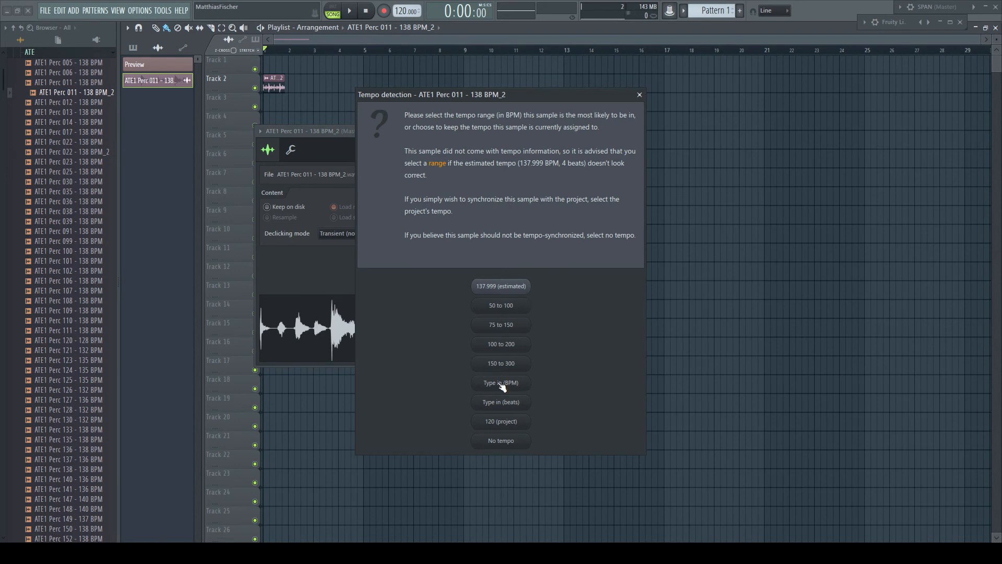
click(500, 383)
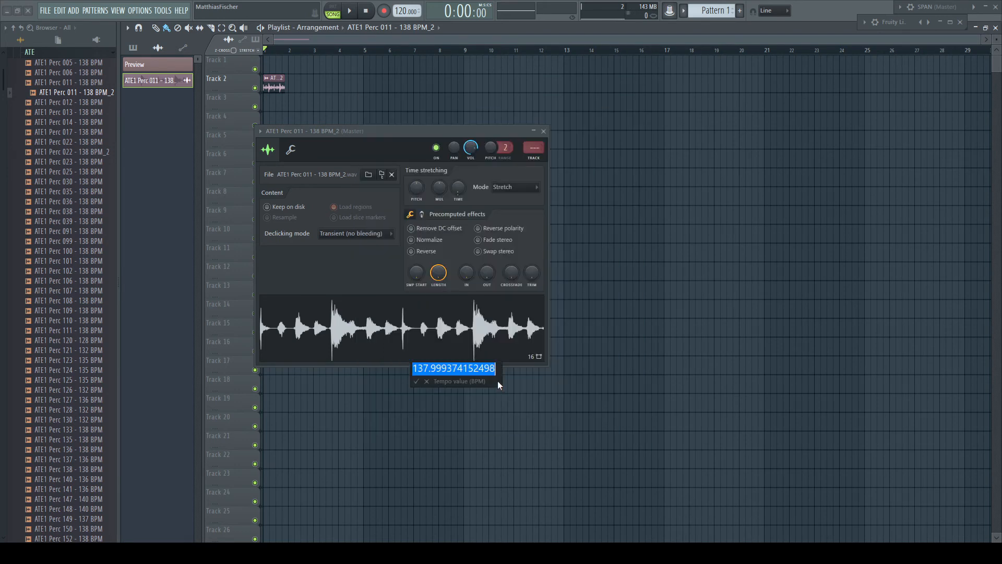
text(138)
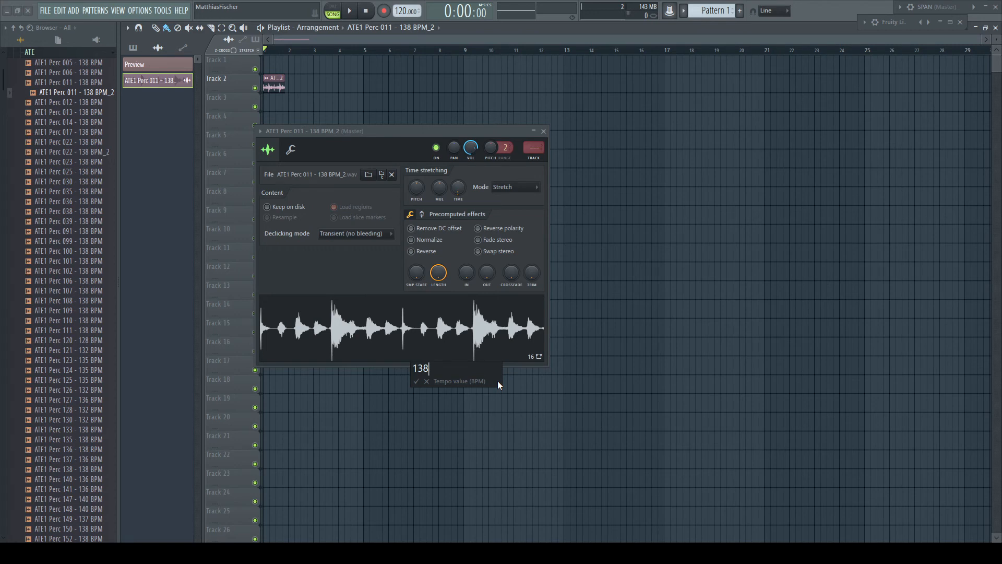
click(416, 381)
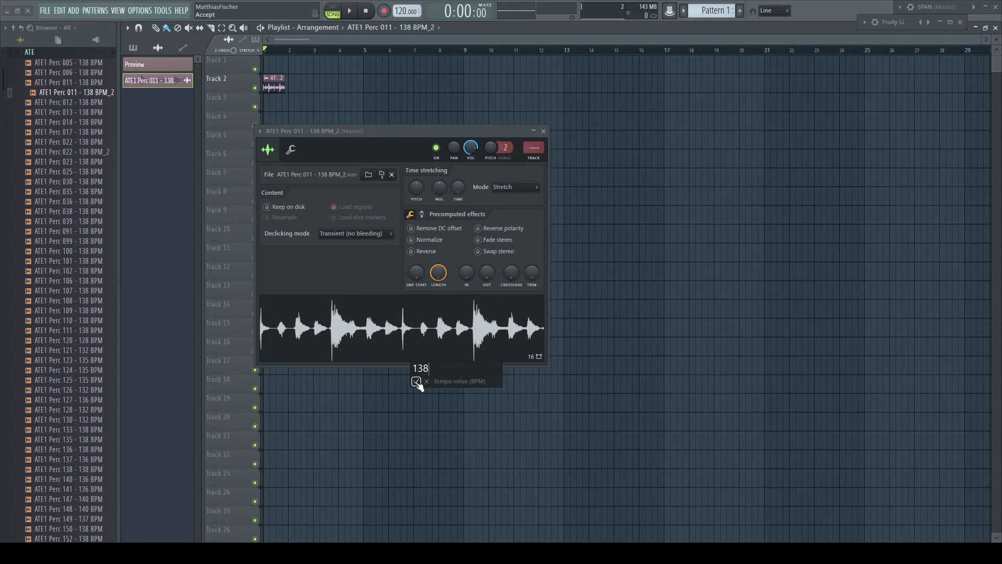
click(416, 381)
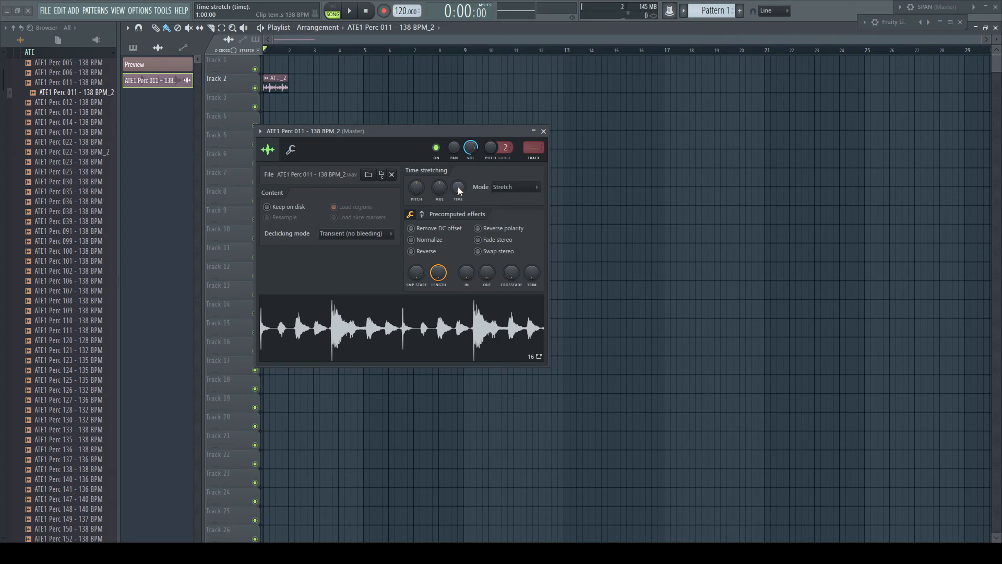
click(457, 189)
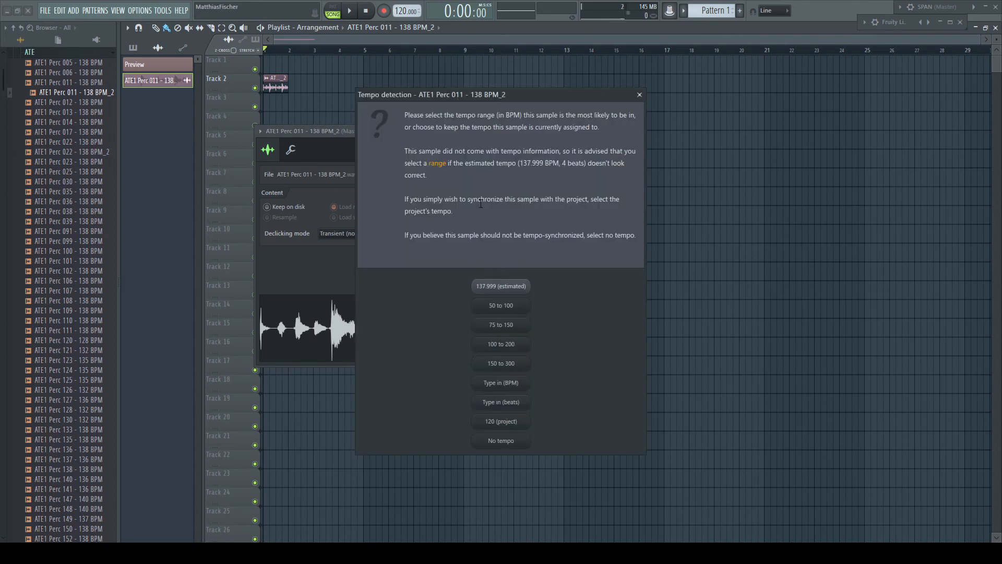
mouse_move(535, 407)
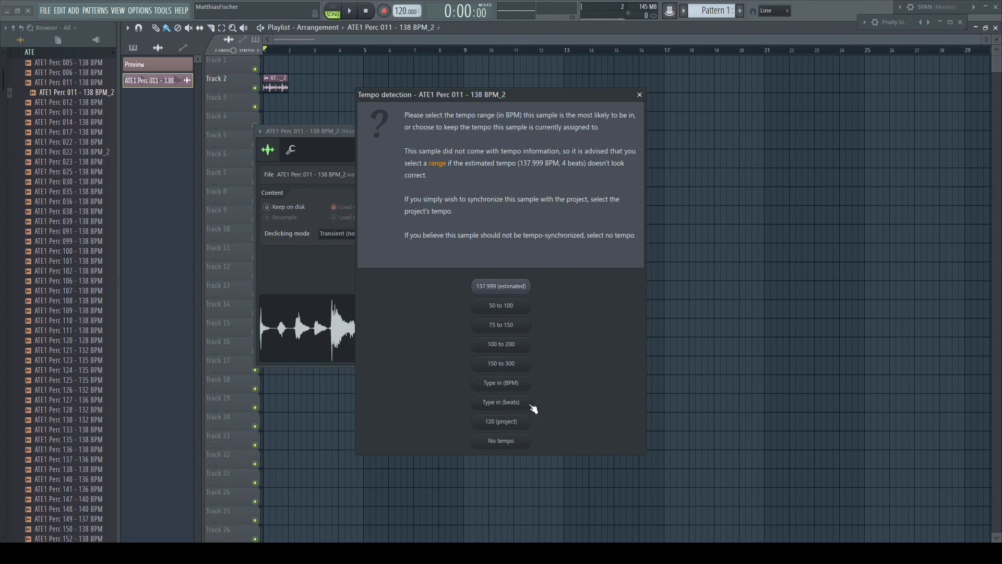
click(501, 401)
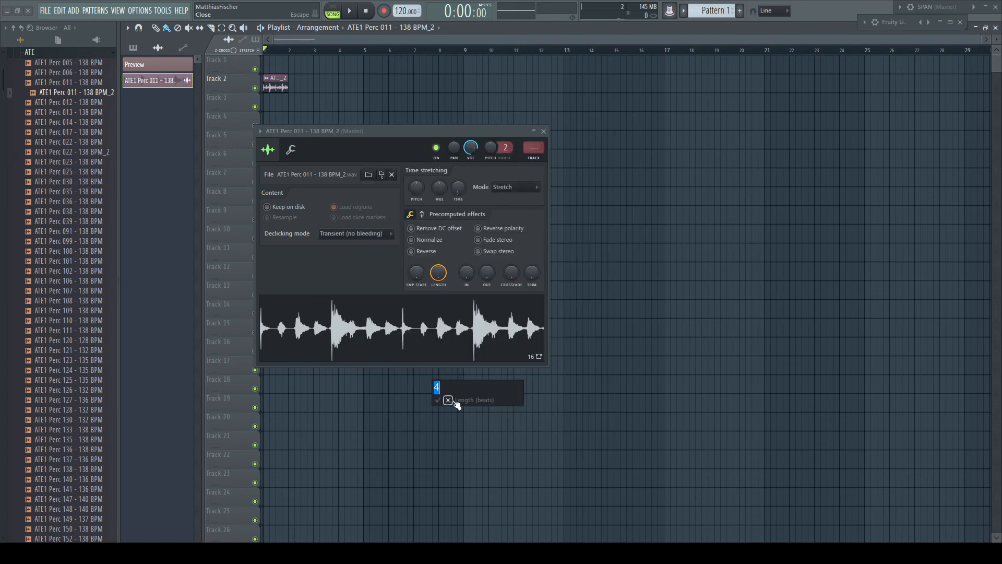
click(448, 400)
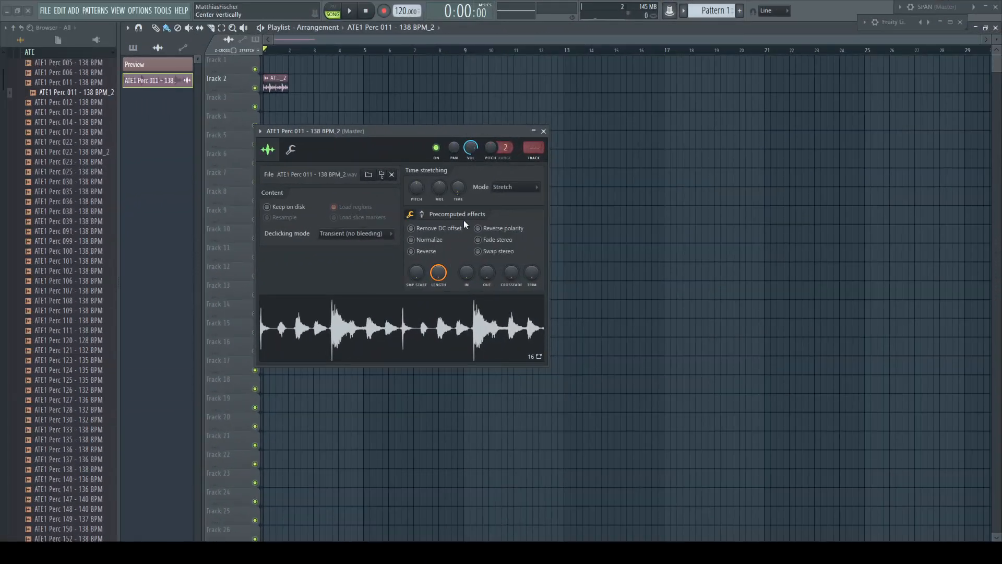
Set the clip's stretch mode to Resample and its Time sync to (none).
click(515, 186)
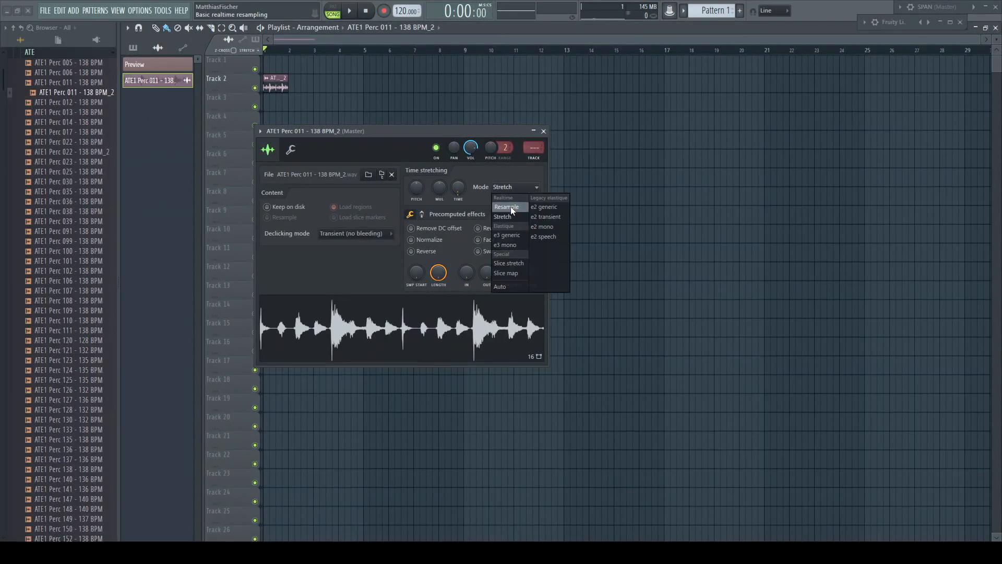
click(506, 207)
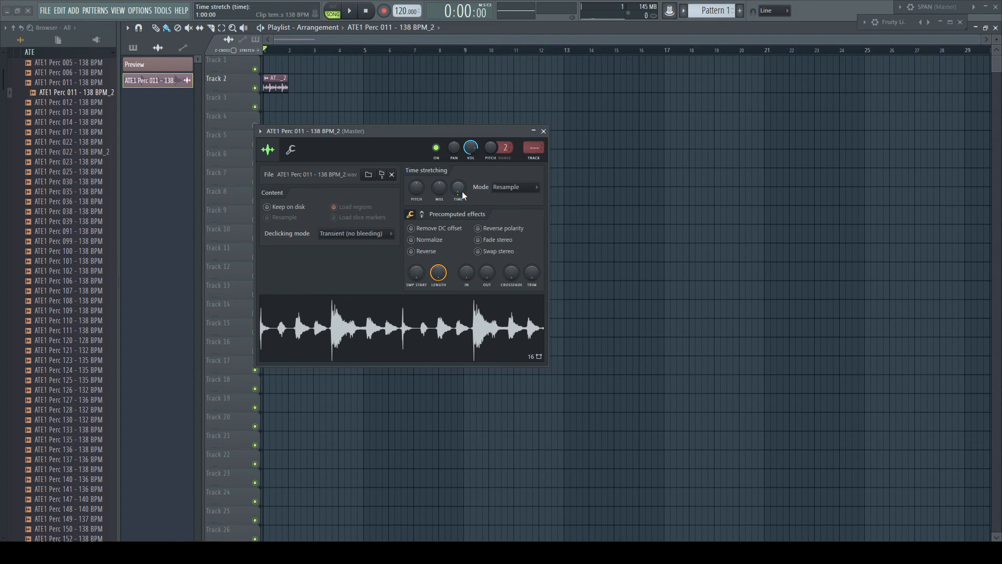
mouse_move(460, 190)
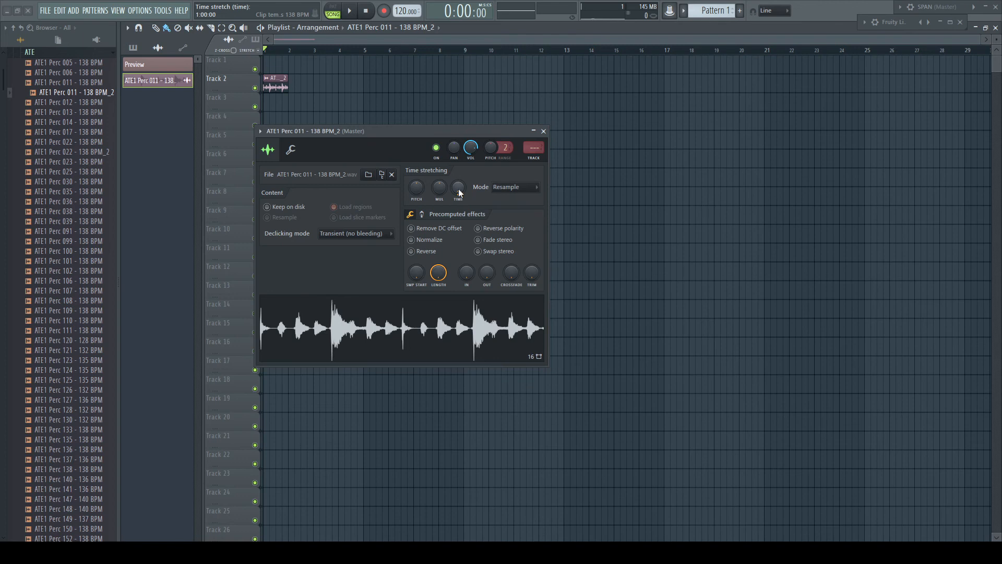
right_click(458, 189)
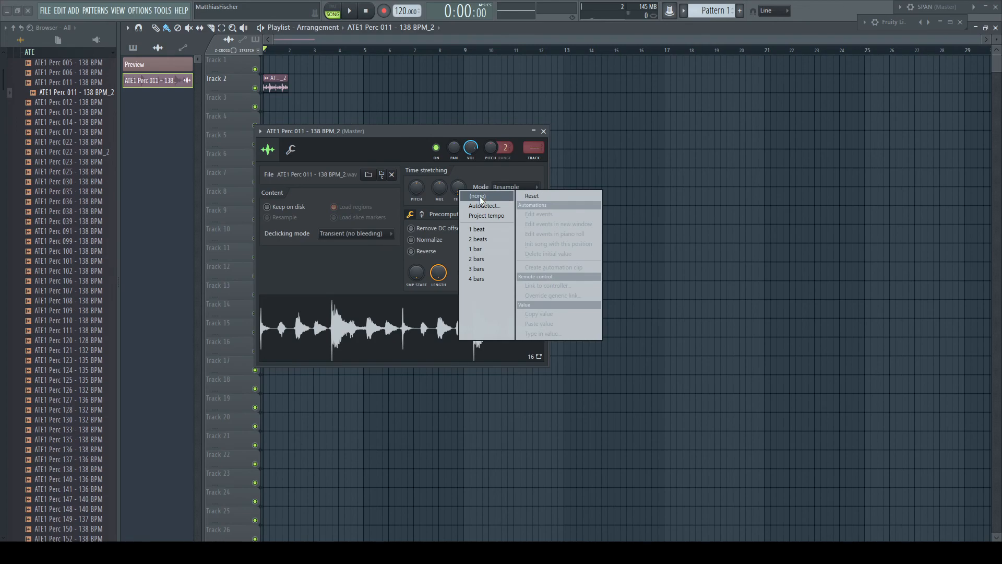
click(478, 196)
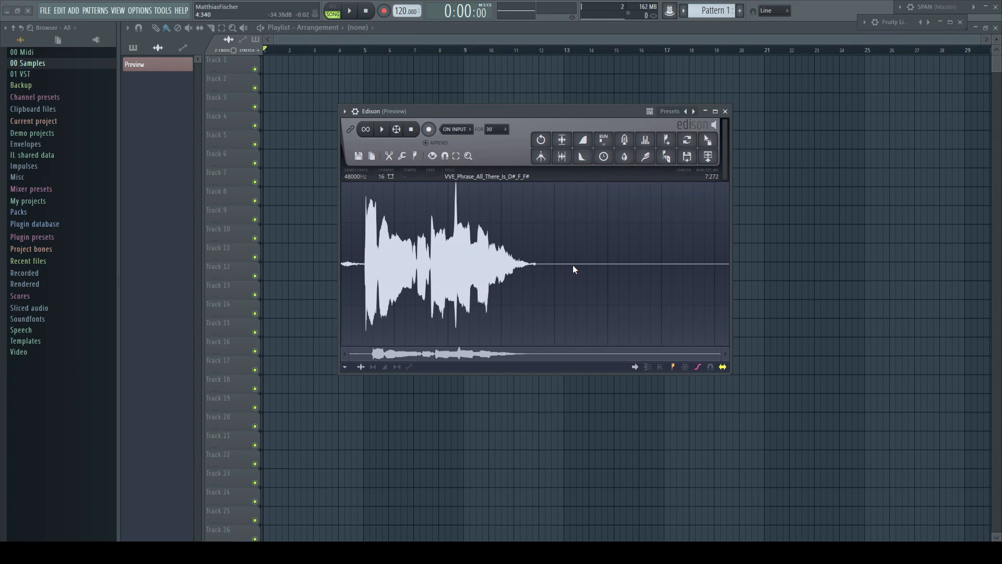
mouse_move(503, 237)
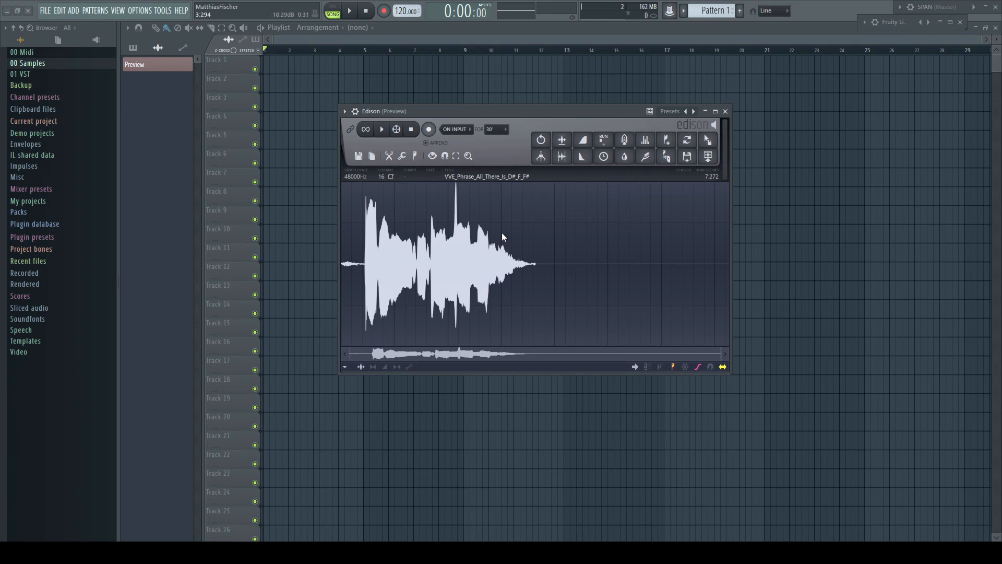
click(381, 129)
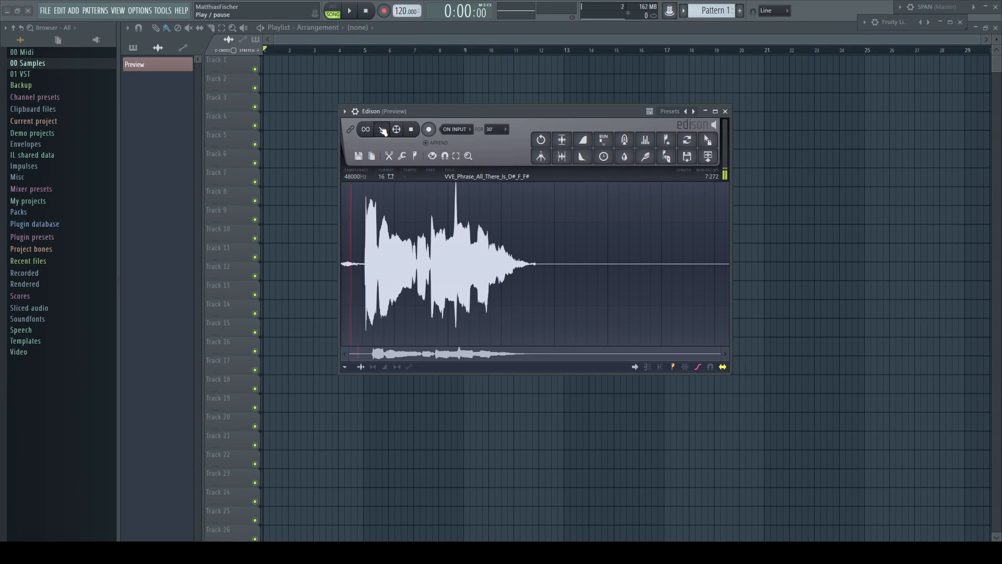
click(381, 129)
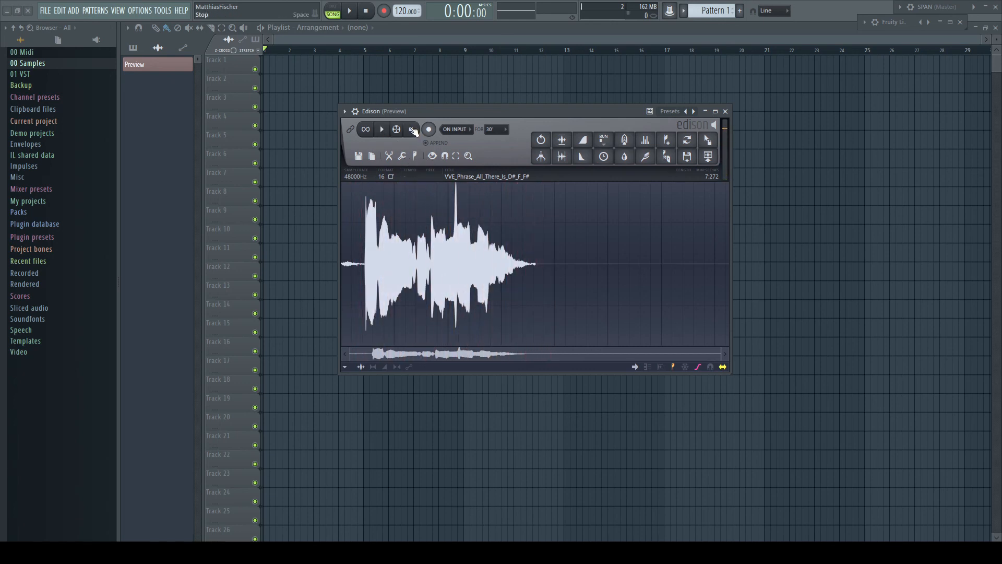
click(603, 157)
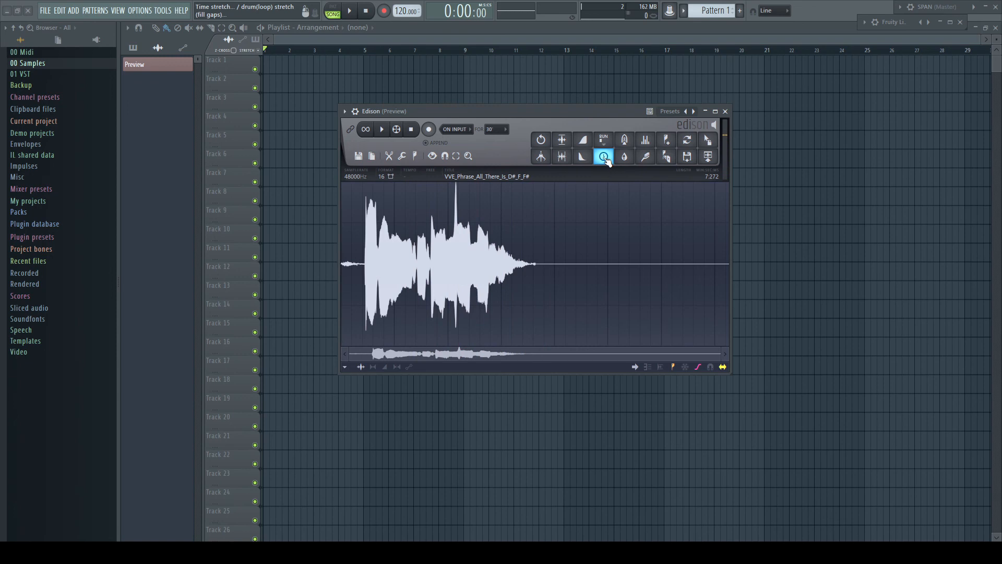
In Edison's time stretcher, raise the vocal pitch +2 semitones and adjust formant mul.
click(603, 157)
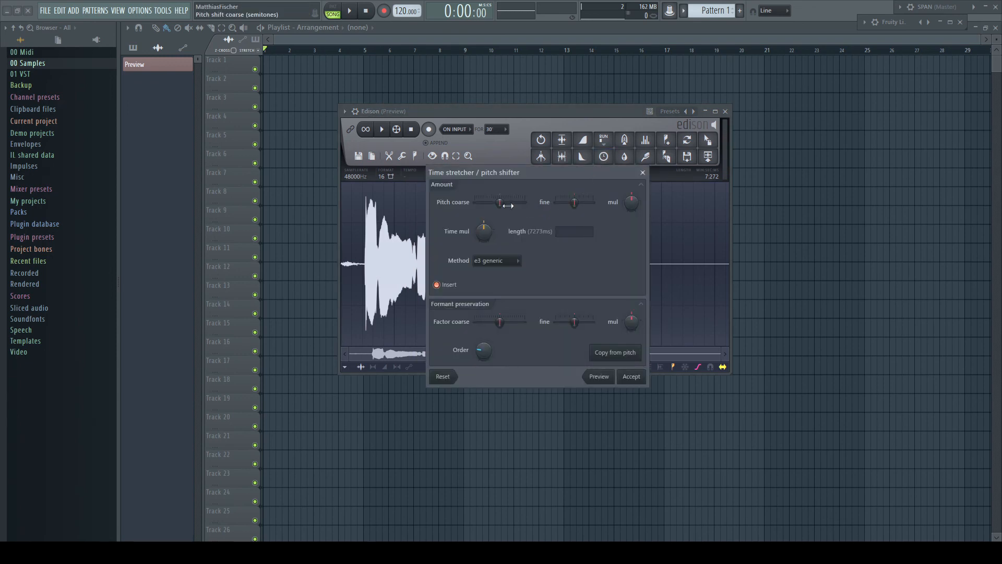
drag(501, 202, 504, 198)
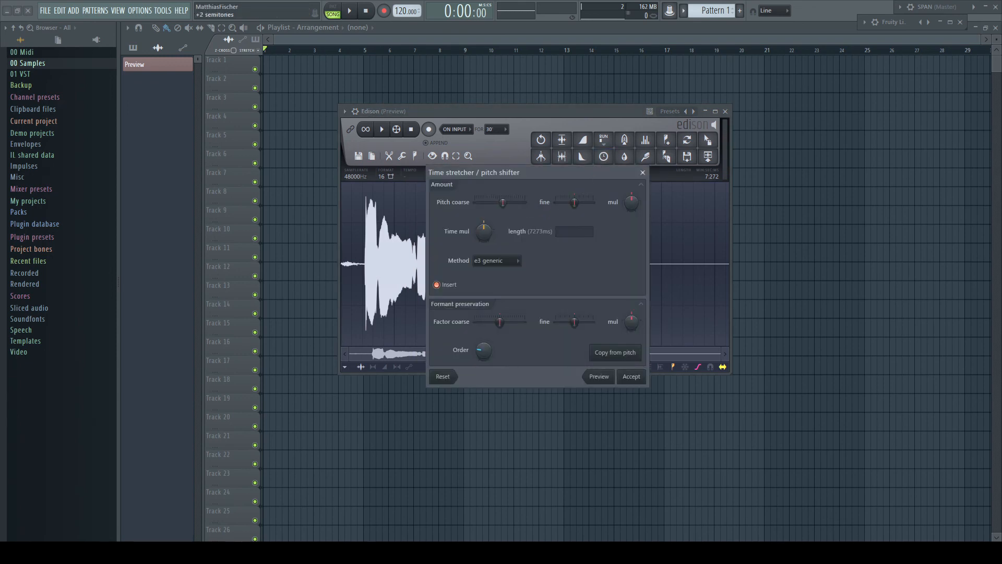
drag(503, 202, 510, 202)
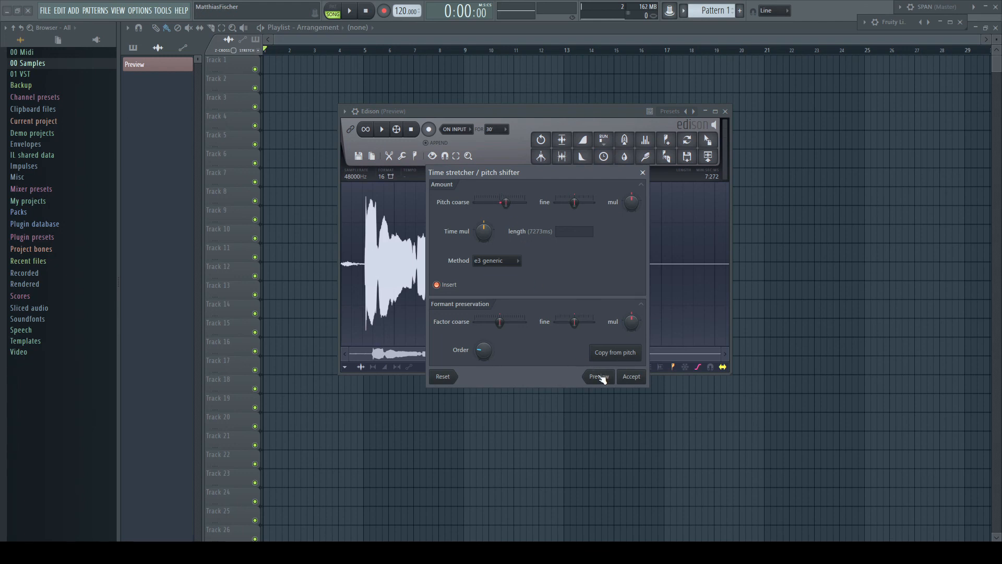
Preview the pitch-shifted vocal with adjusted formants three times.
click(599, 376)
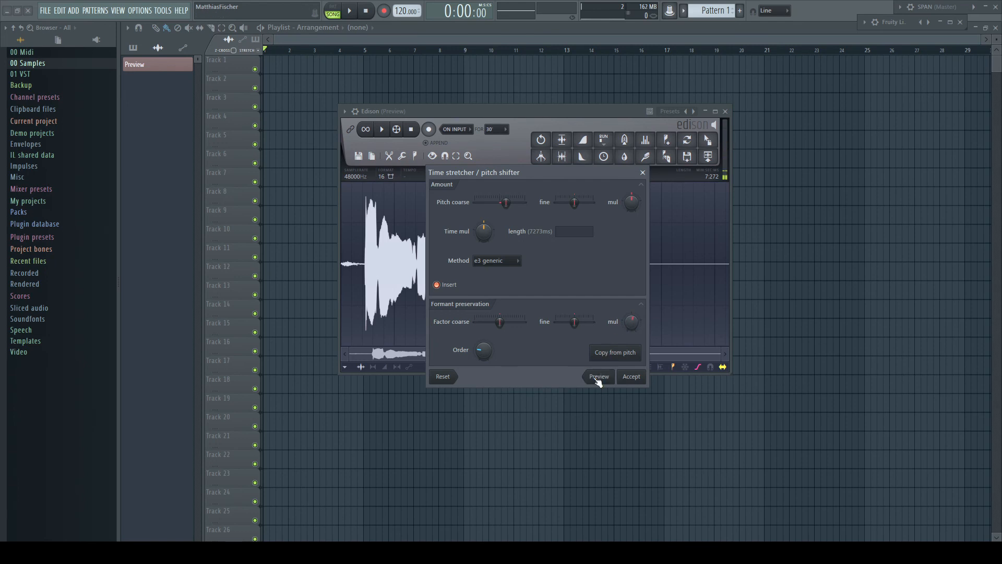
click(599, 377)
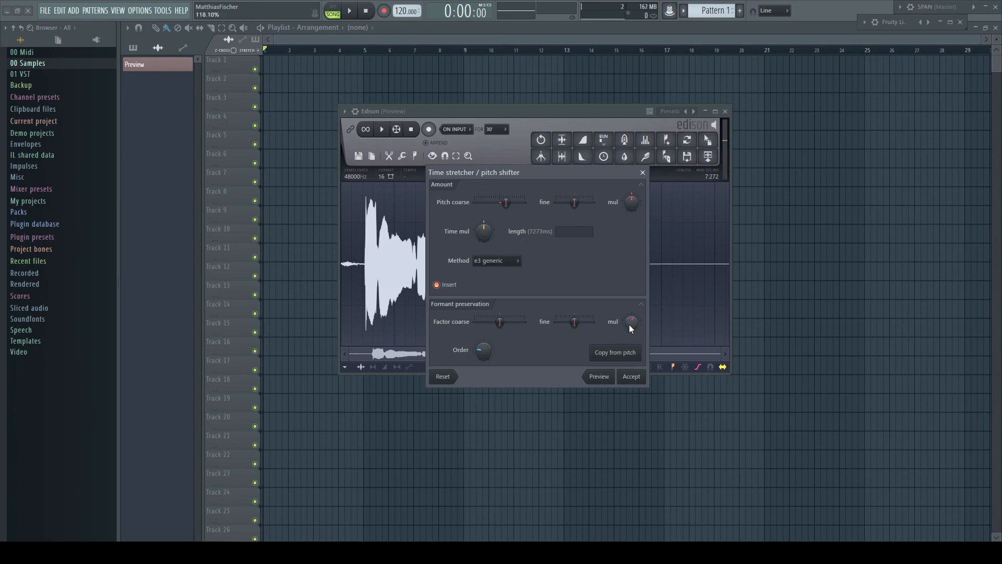
click(598, 376)
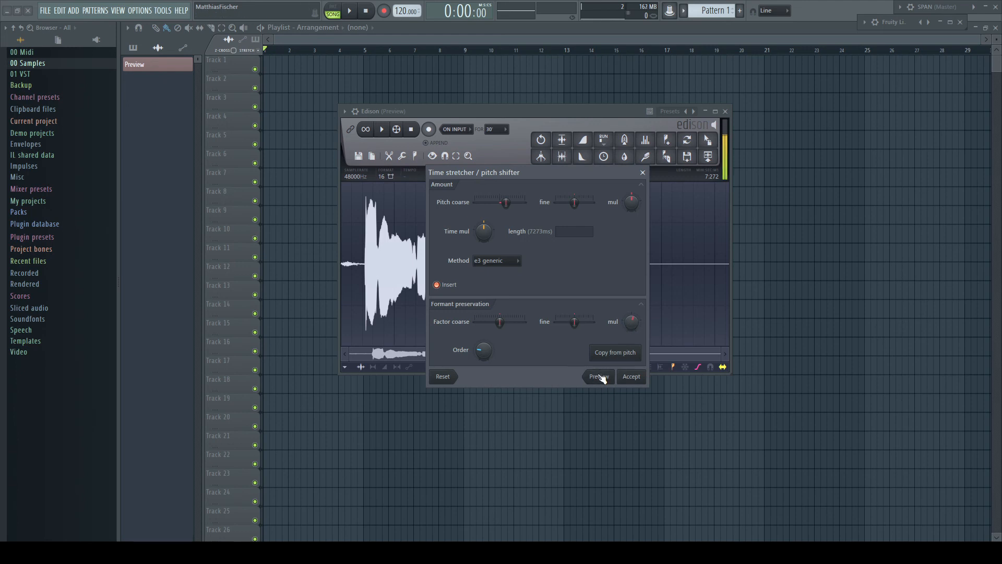